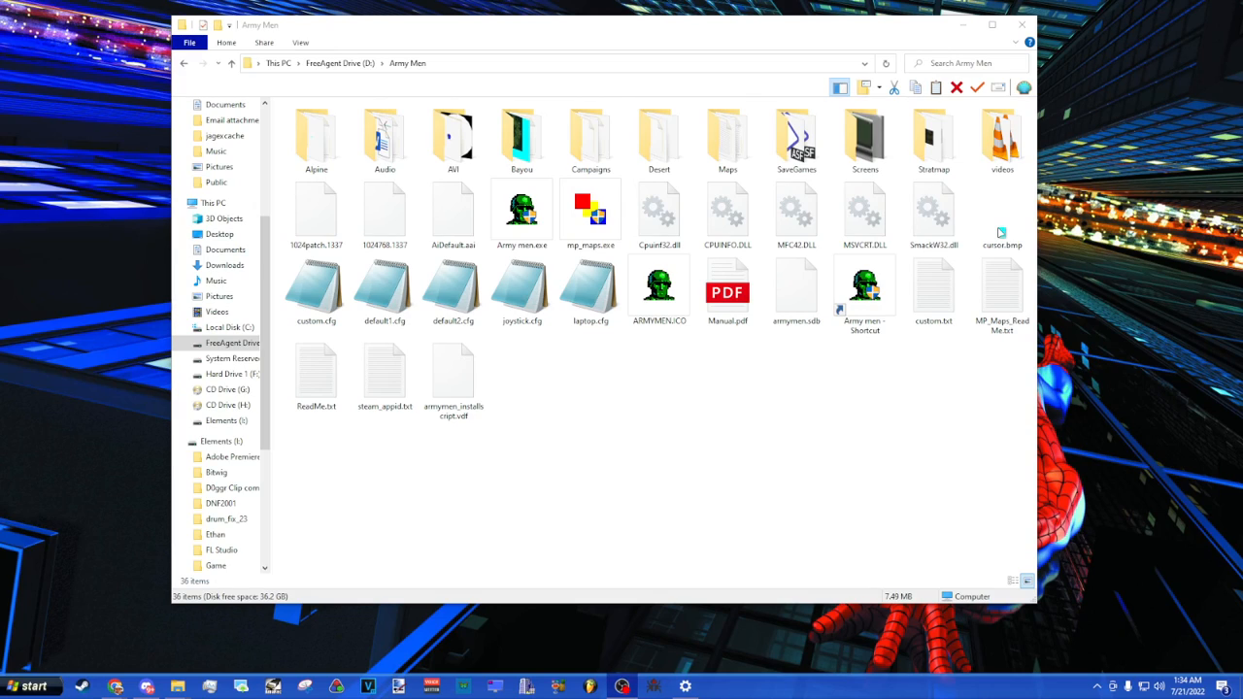
pyautogui.moveTo(786, 433)
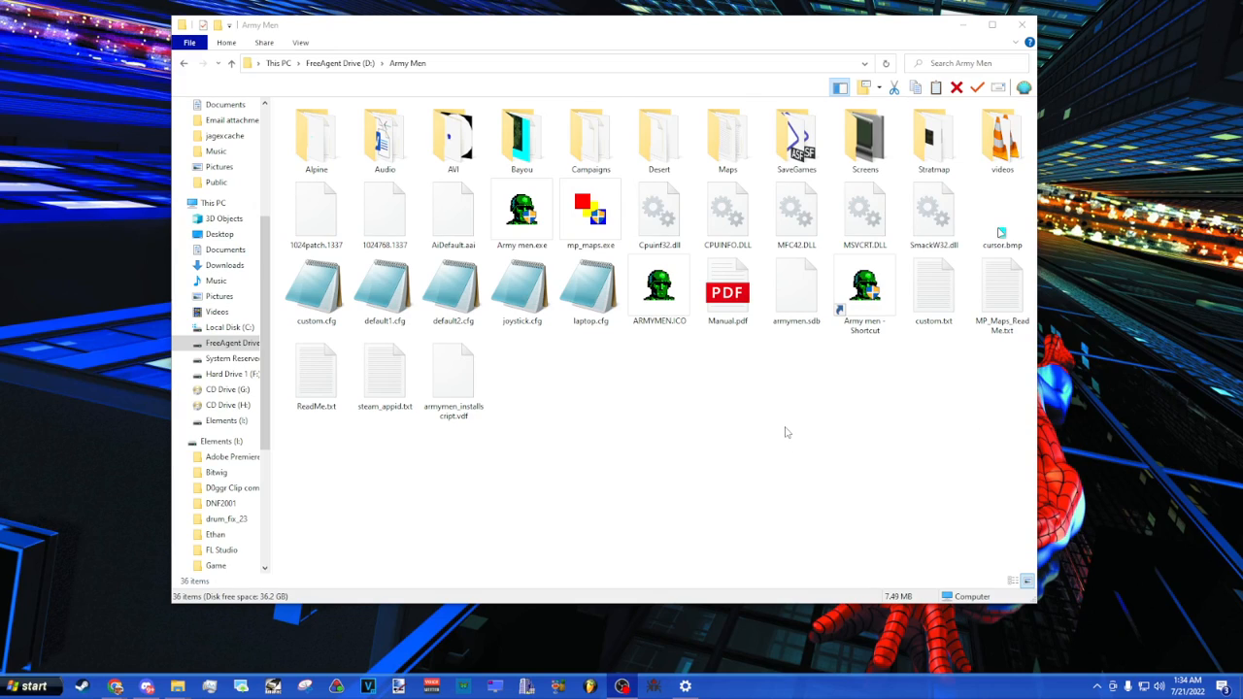
pyautogui.moveTo(757, 419)
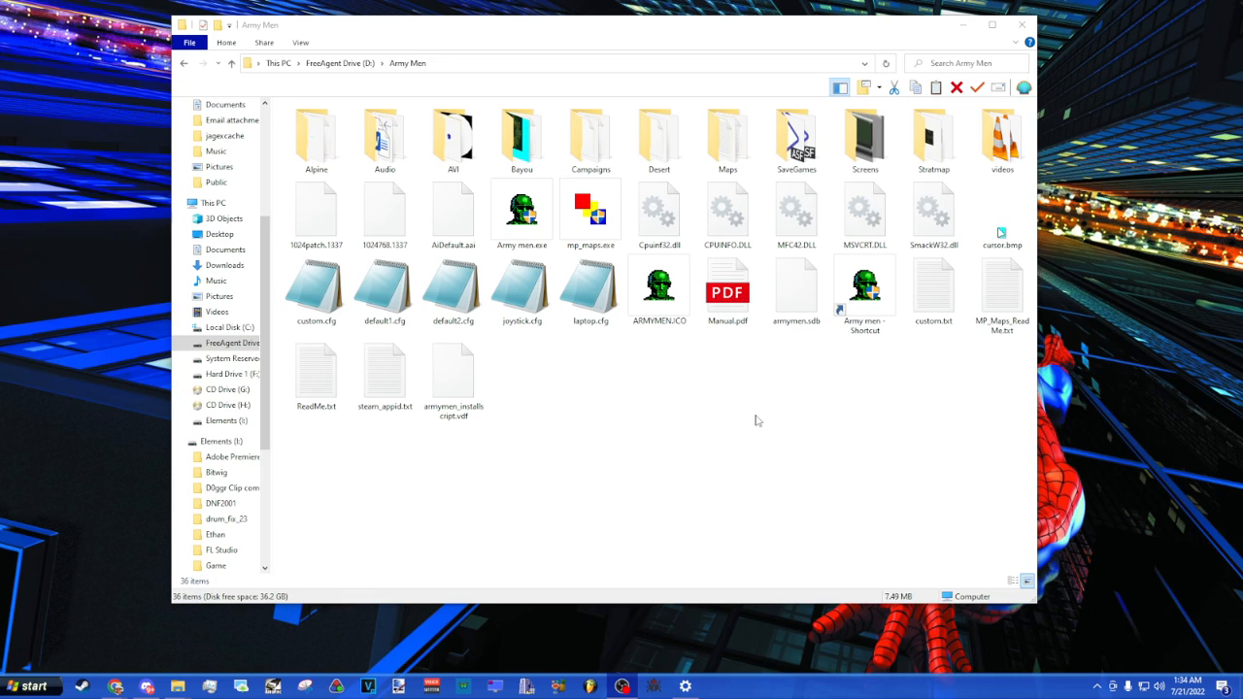
pyautogui.moveTo(722, 501)
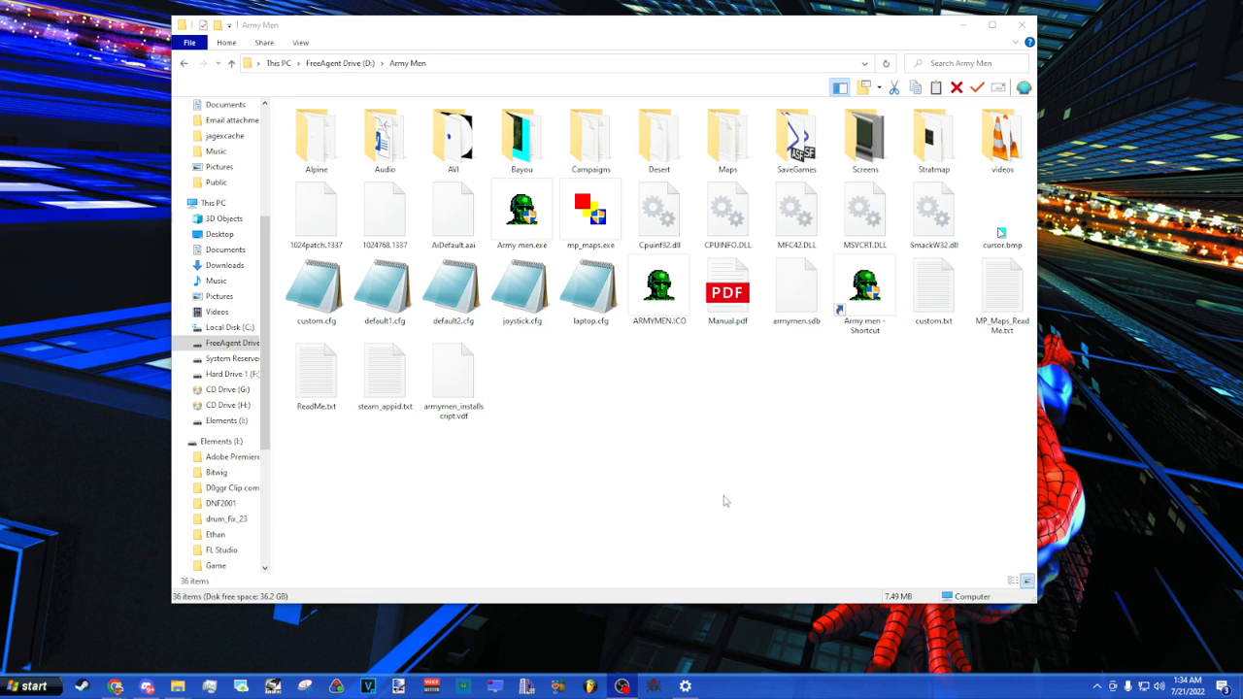
pyautogui.moveTo(696, 575)
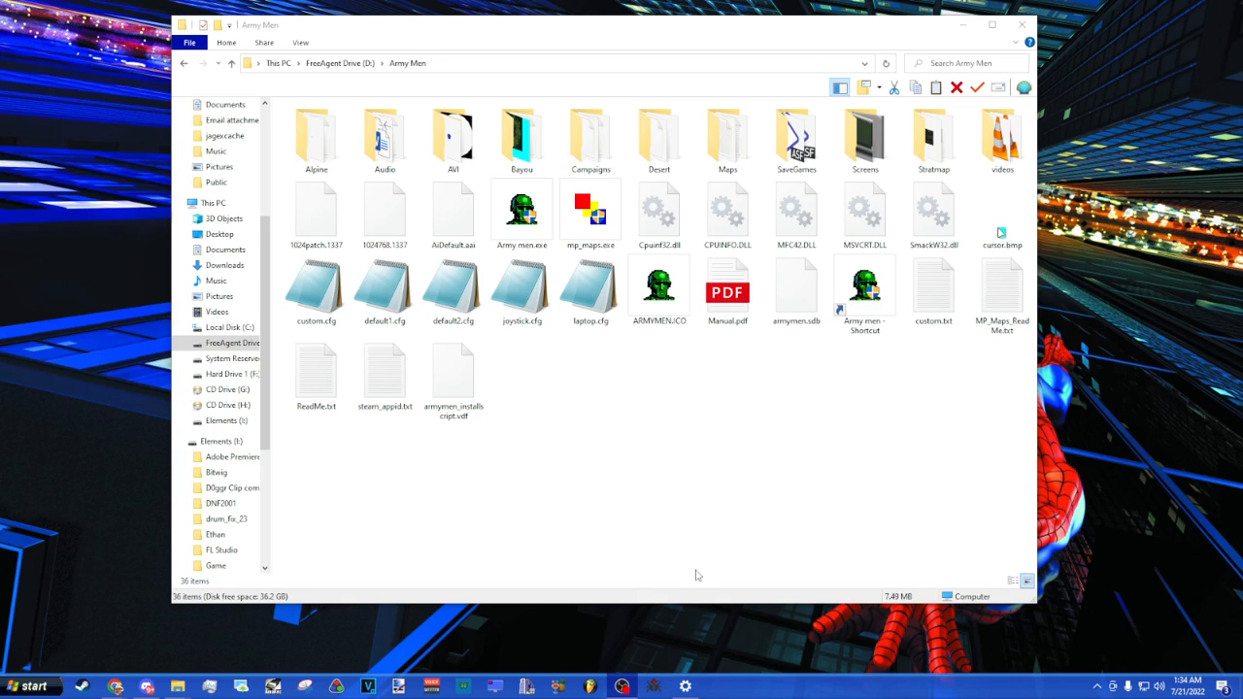
pyautogui.moveTo(745, 491)
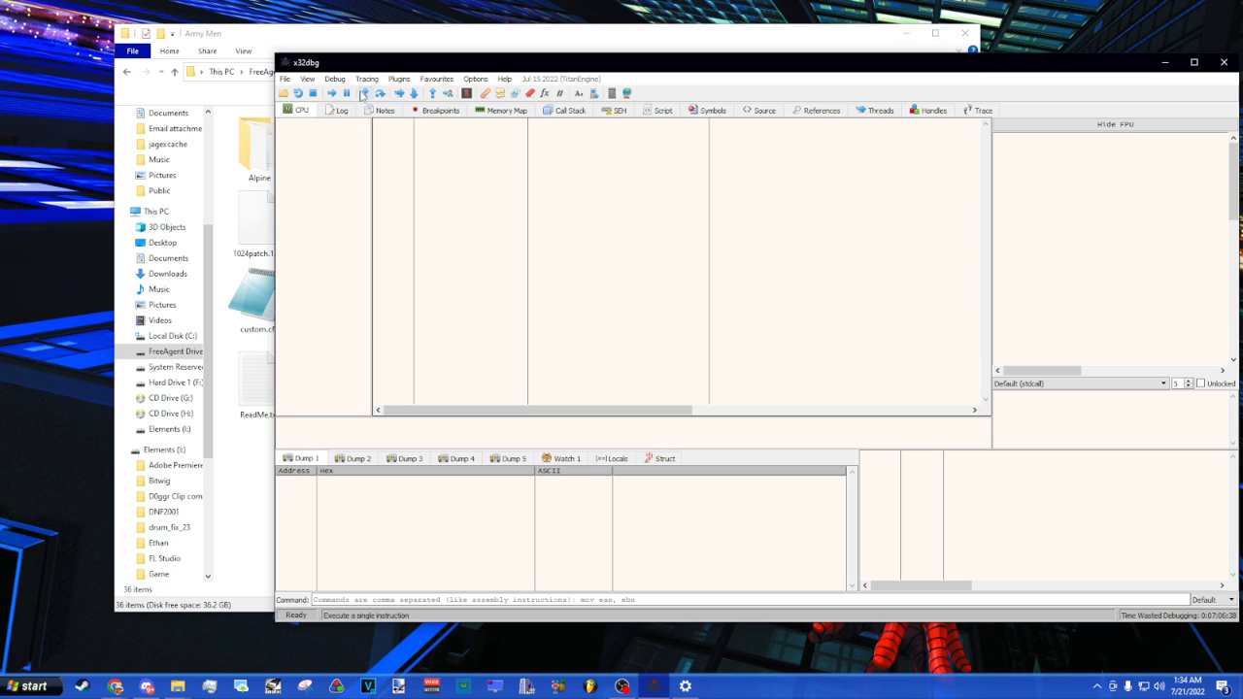
# Step: Load Army Men.exe via File > Open and restart x32dbg elevated
pyautogui.click(283, 77)
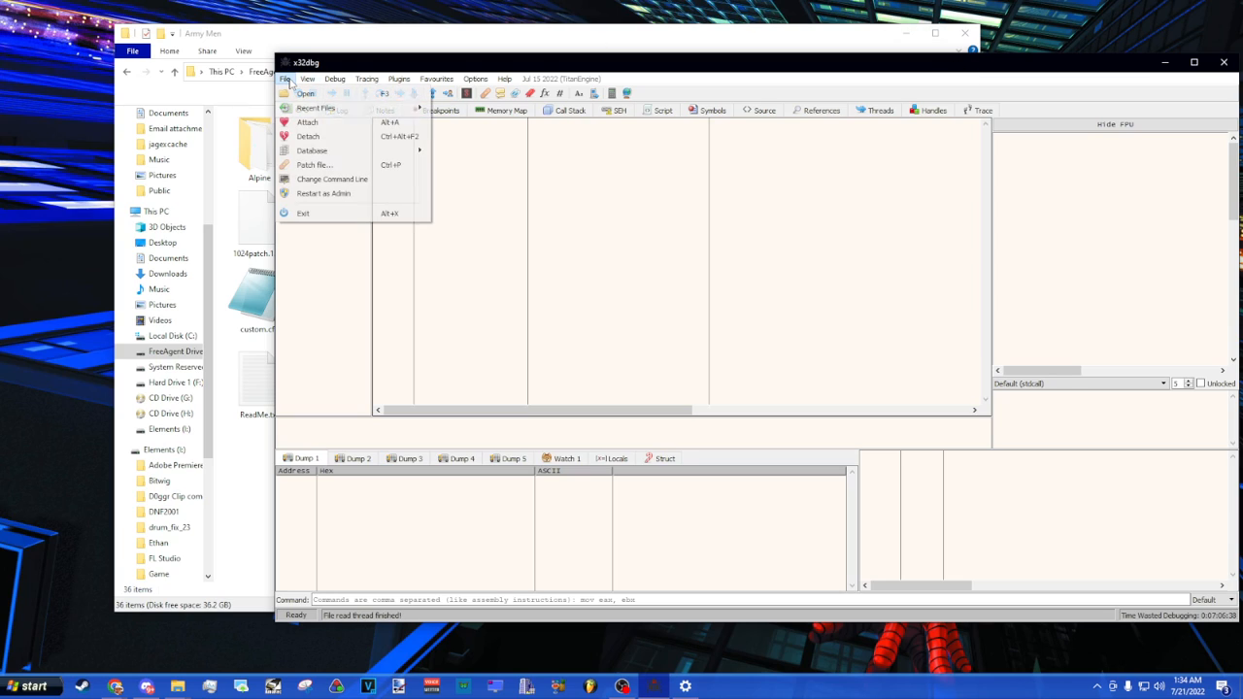
pyautogui.click(307, 94)
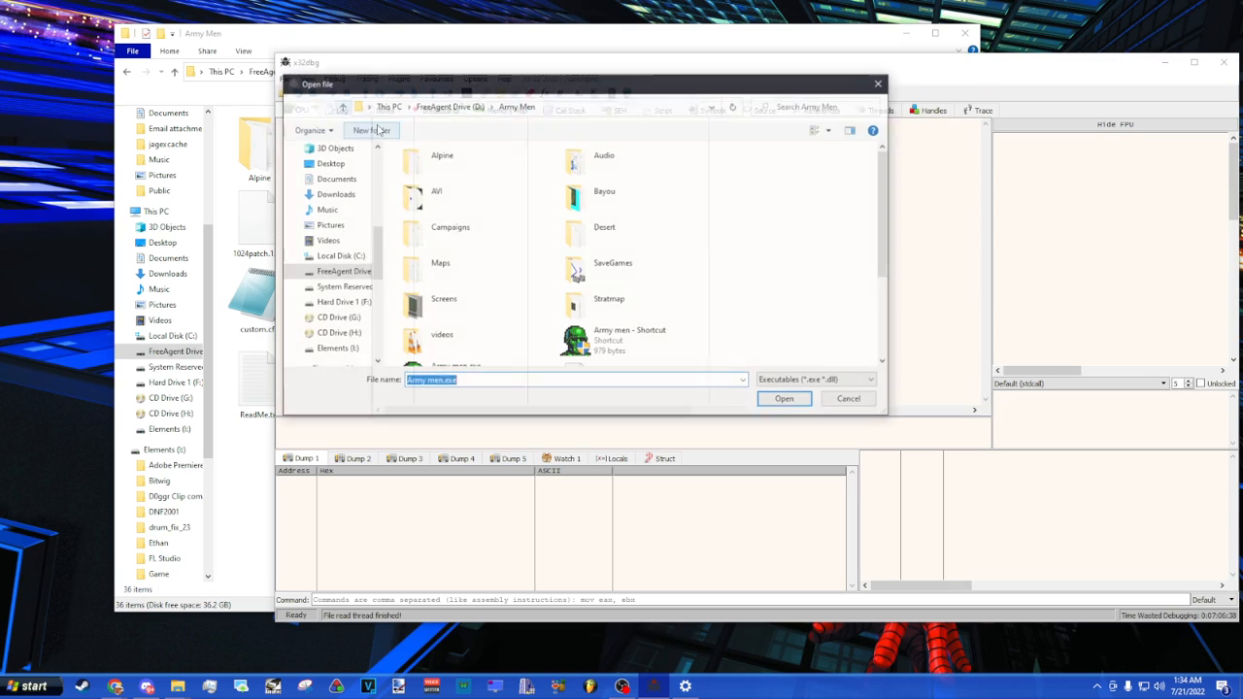
pyautogui.click(454, 276)
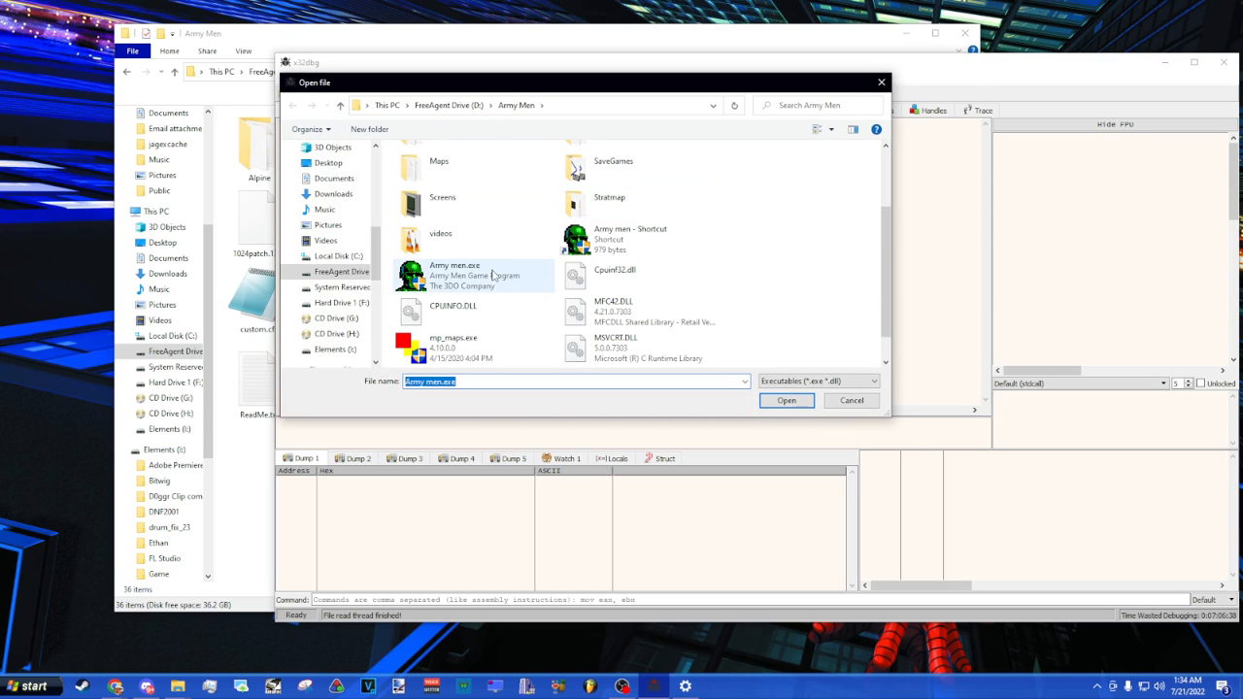
pyautogui.moveTo(475, 276)
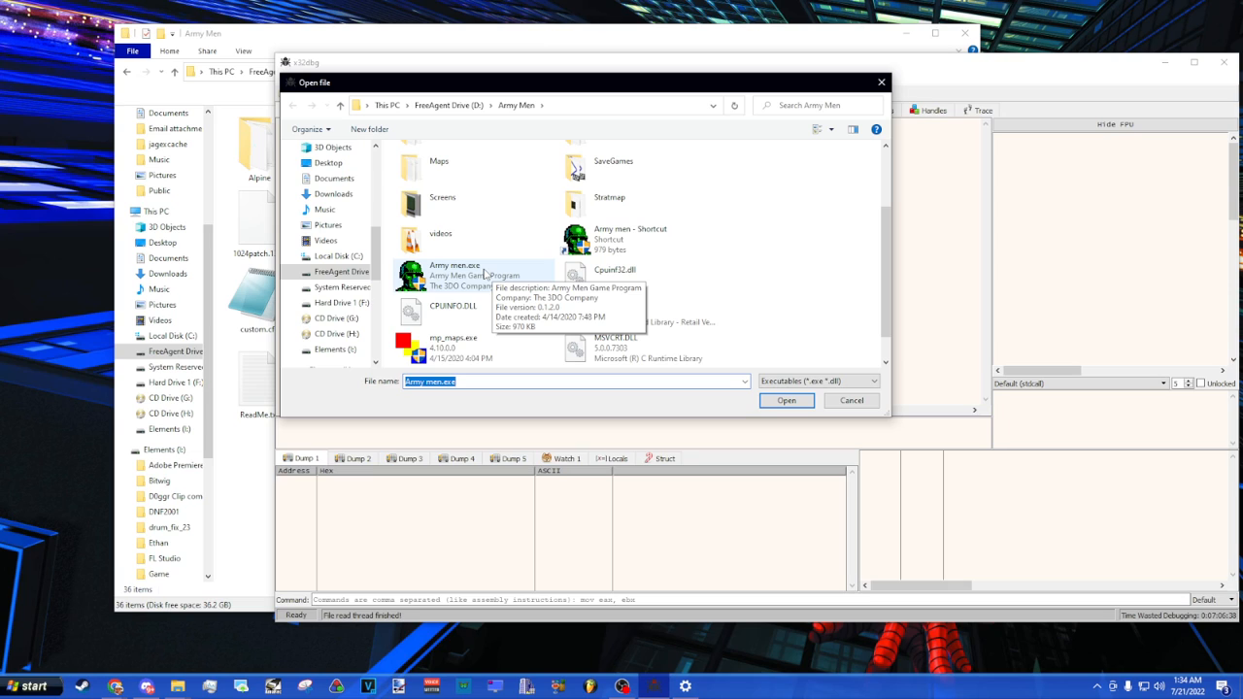
pyautogui.click(785, 400)
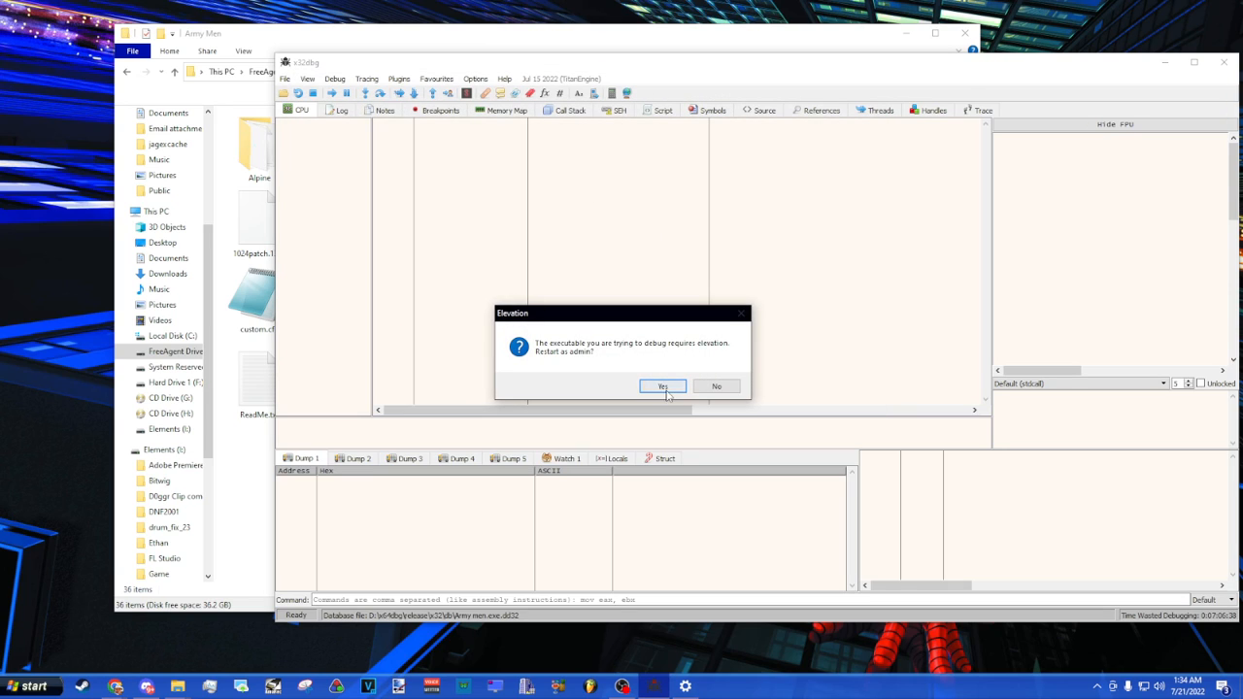
pyautogui.click(662, 387)
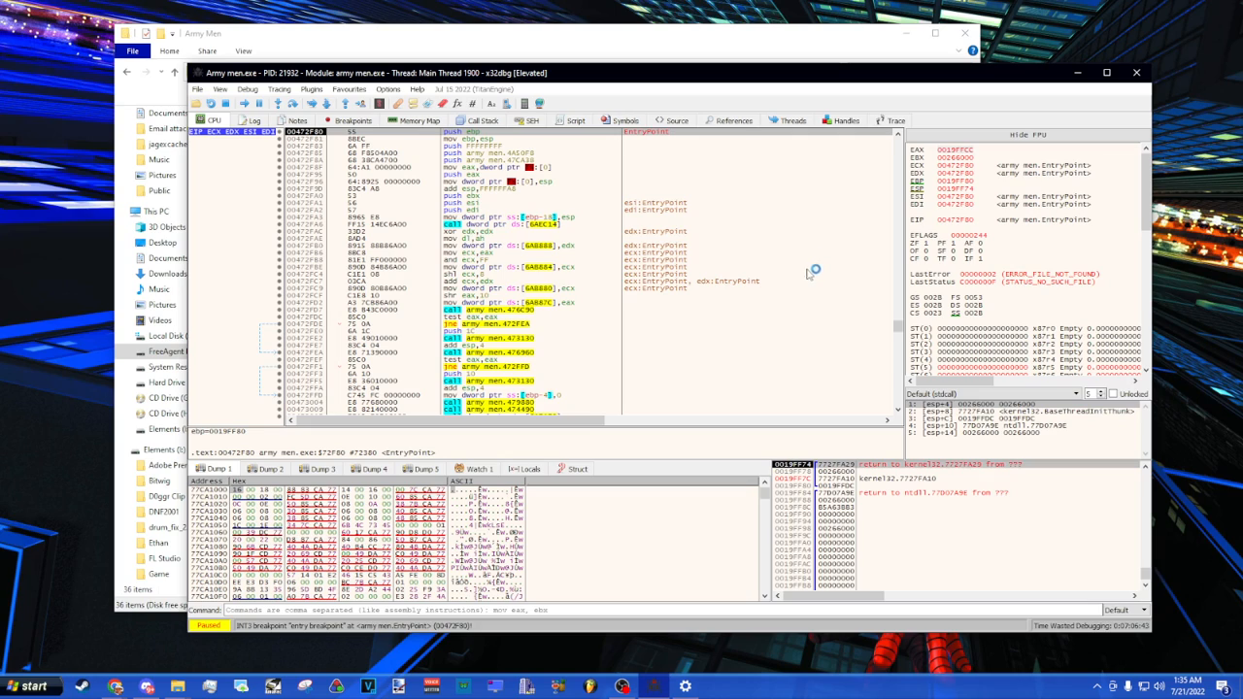
pyautogui.moveTo(669, 332)
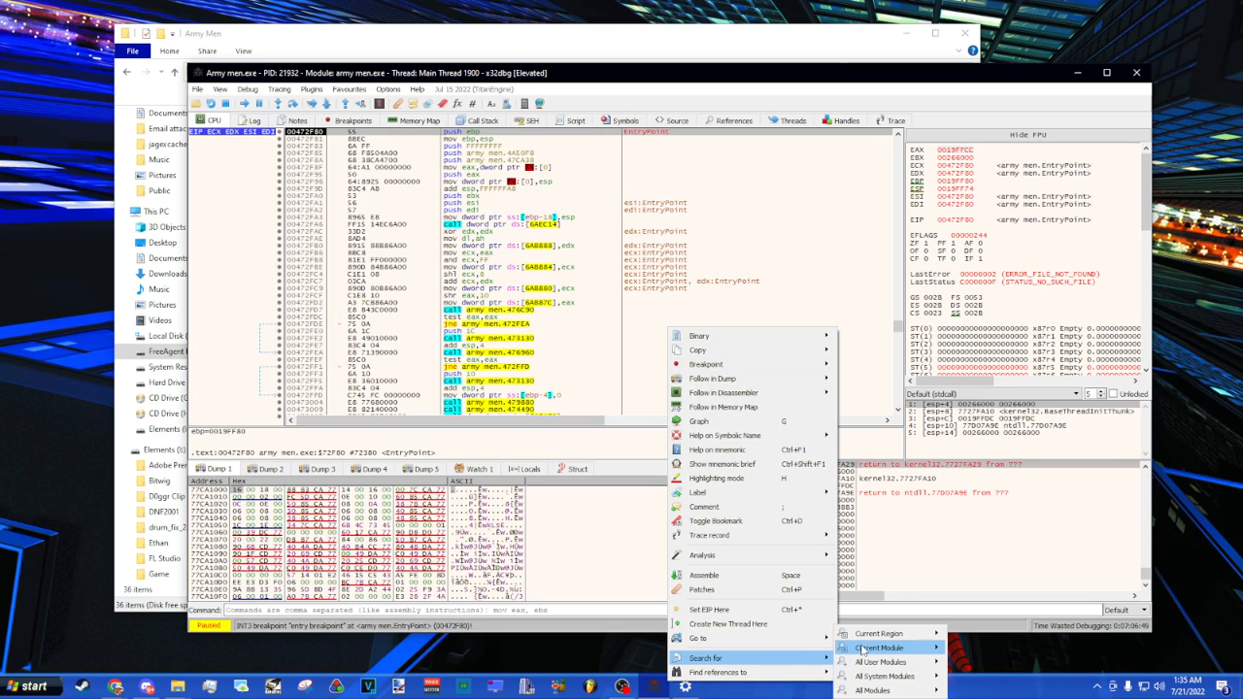
pyautogui.moveTo(878, 646)
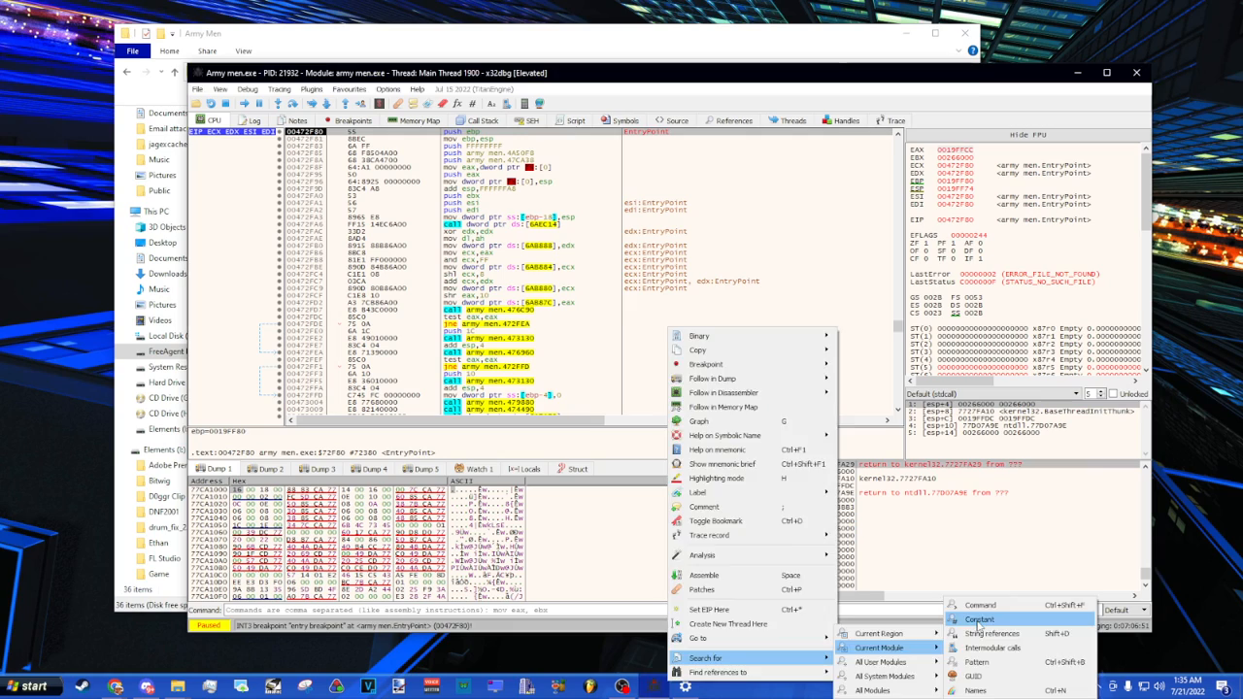
# Step: Search the current module for constant 280 and list matching instructions
pyautogui.click(979, 617)
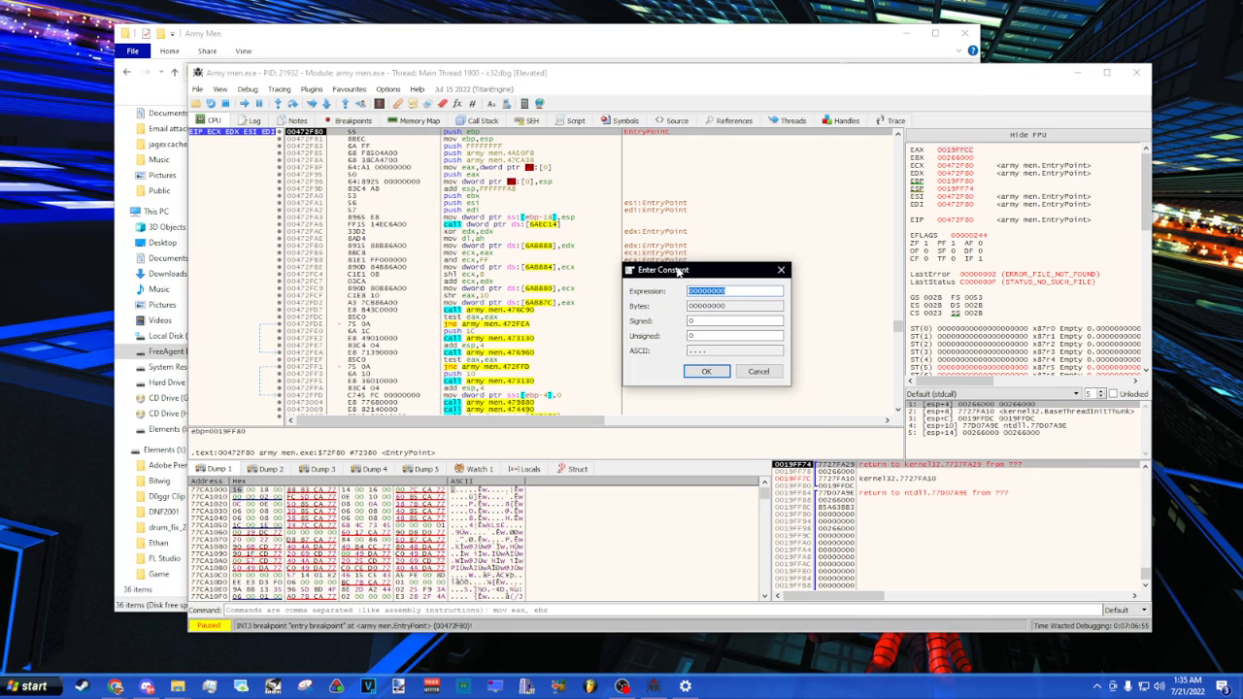
pyautogui.click(734, 292)
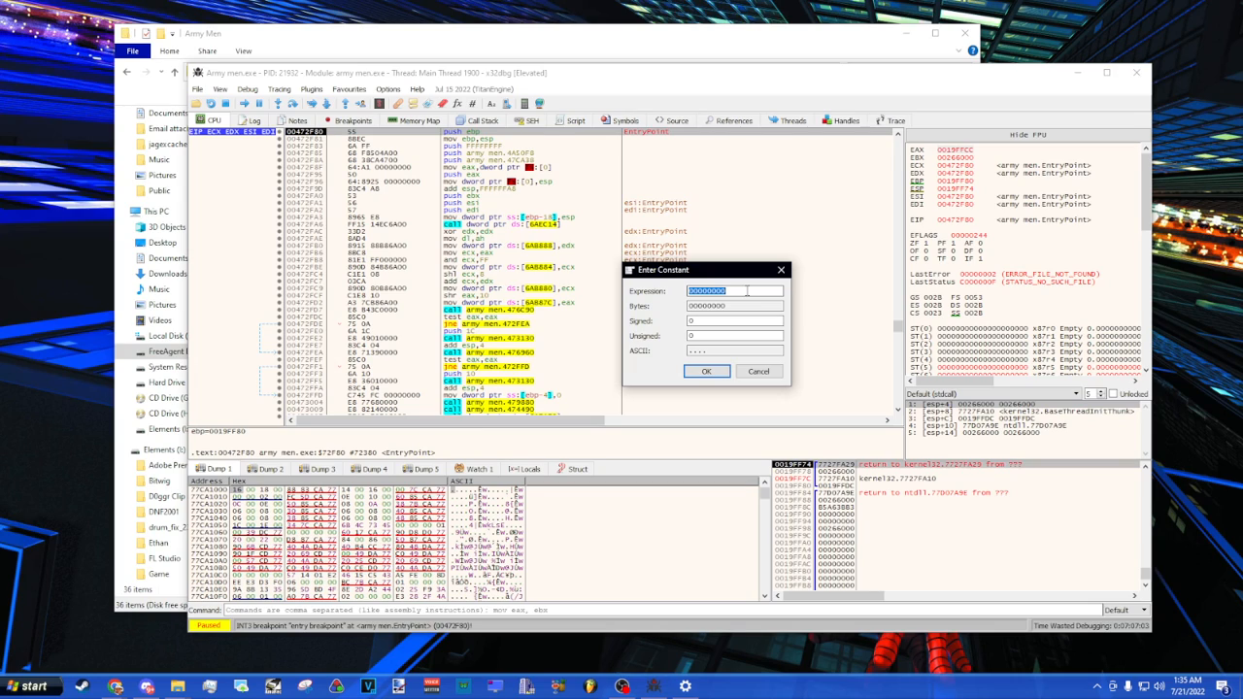
pyautogui.write('280')
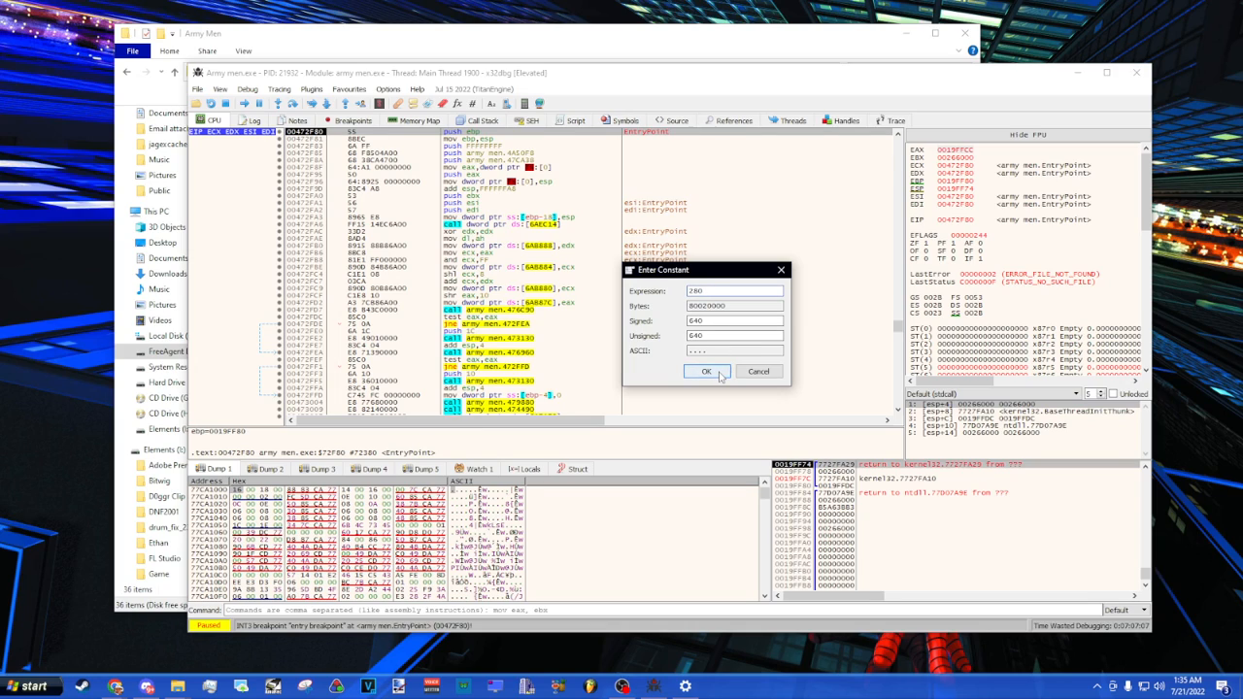
pyautogui.click(707, 371)
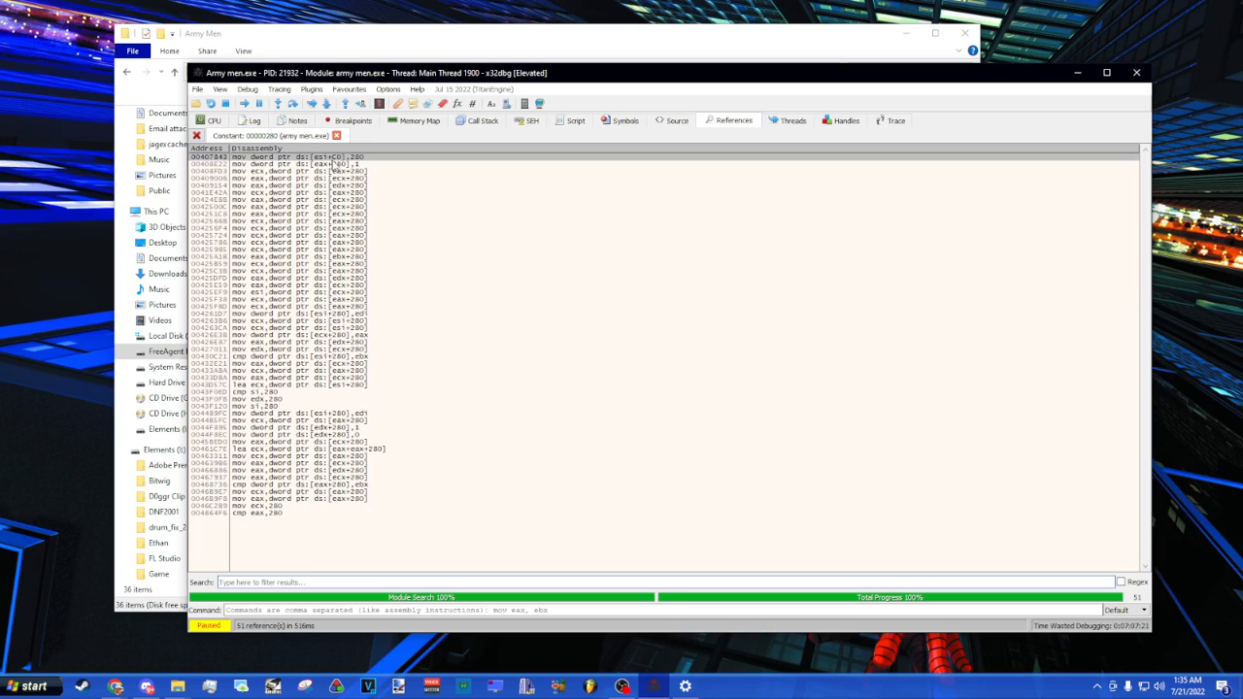
pyautogui.moveTo(380, 192)
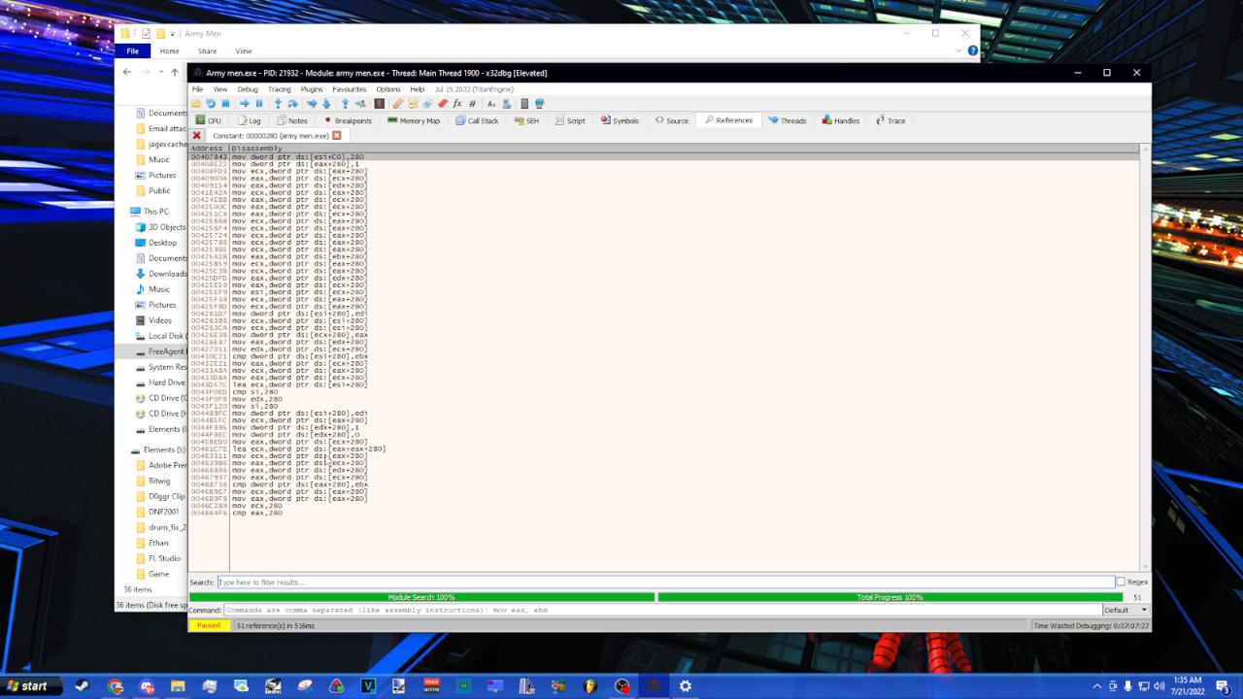
pyautogui.moveTo(329, 460)
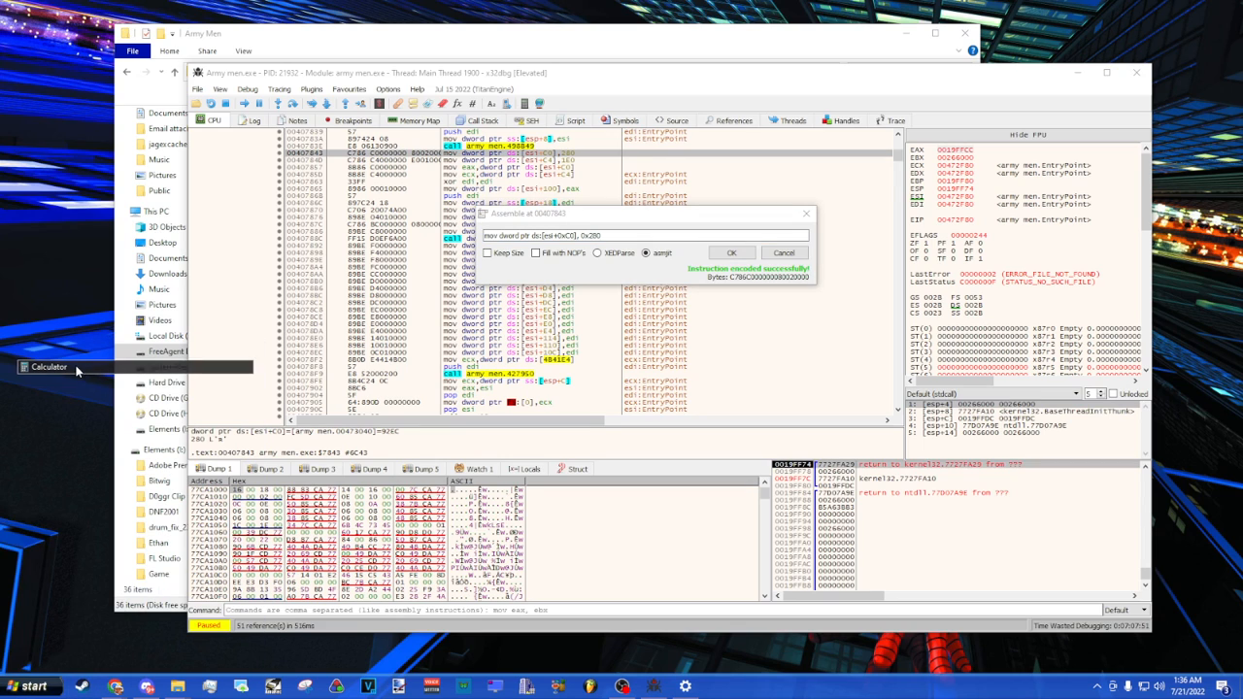
# Step: Convert 1920 to hex 780 in Calculator and reassemble the width mov with 780
pyautogui.click(48, 366)
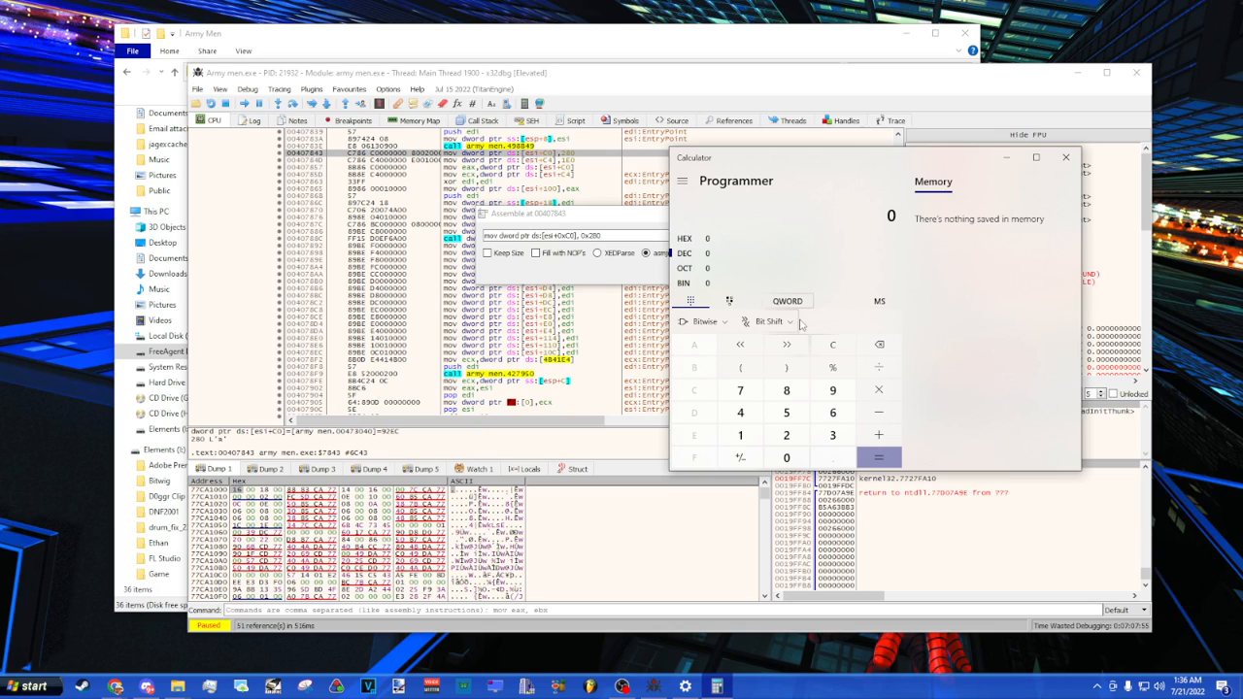
pyautogui.moveTo(878, 301)
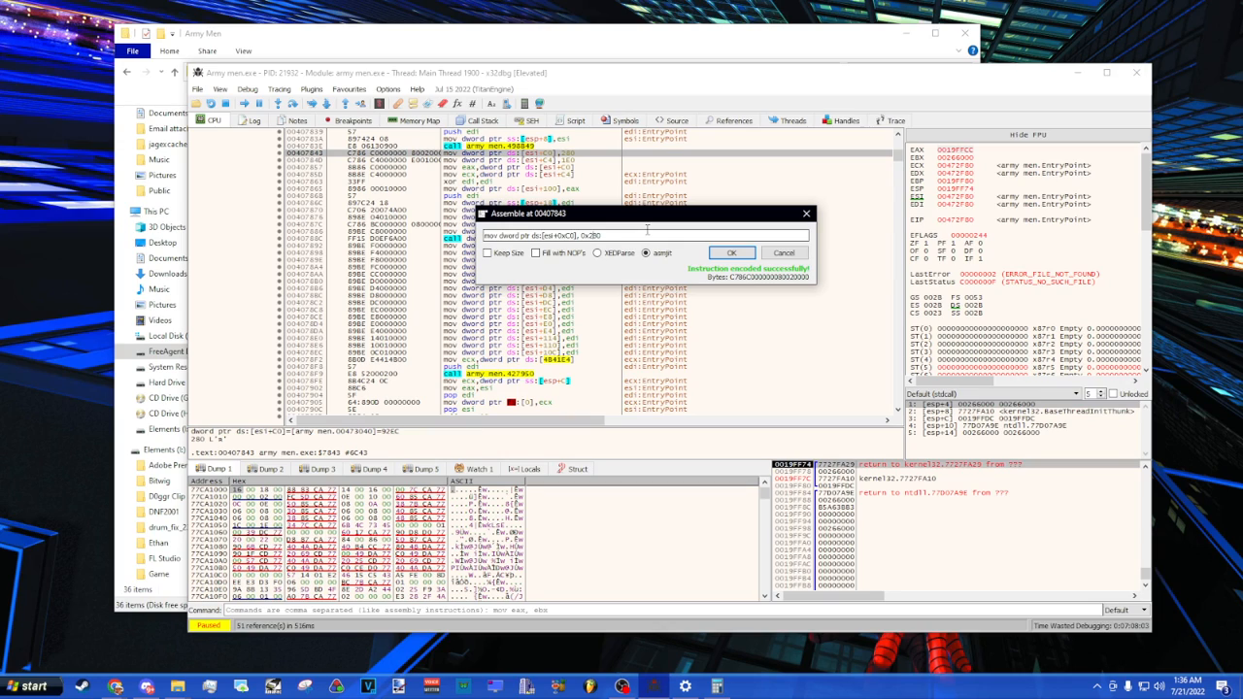
pyautogui.click(732, 253)
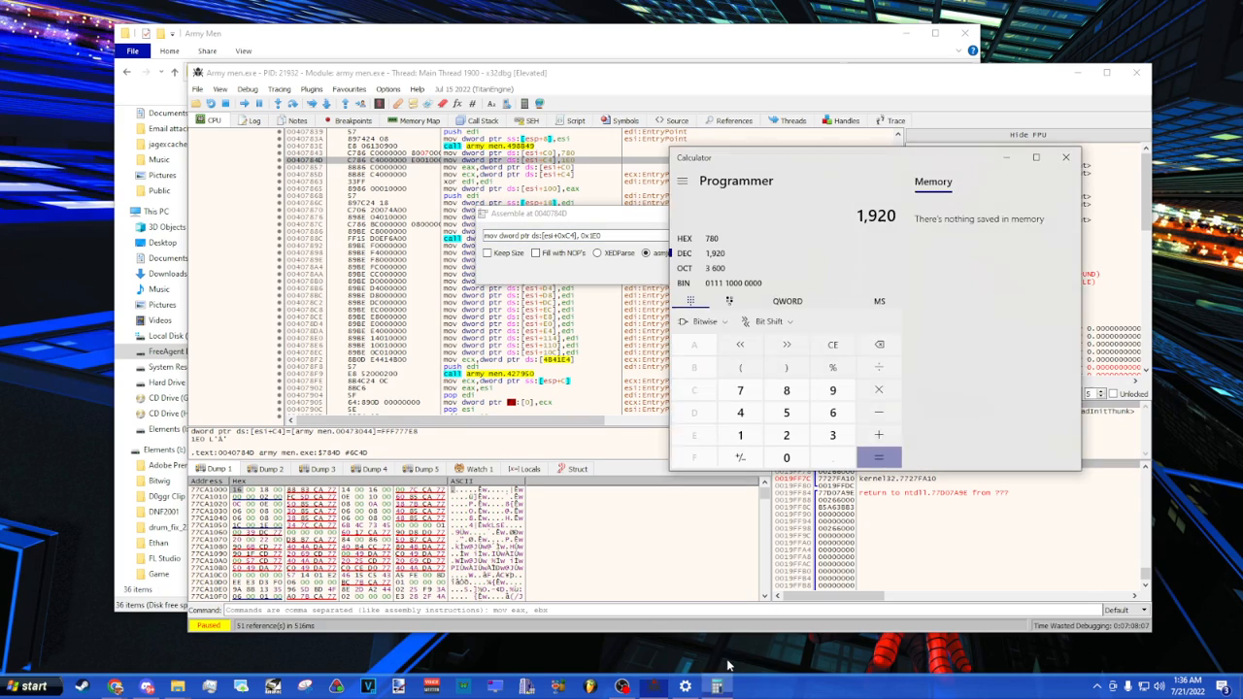
pyautogui.click(831, 346)
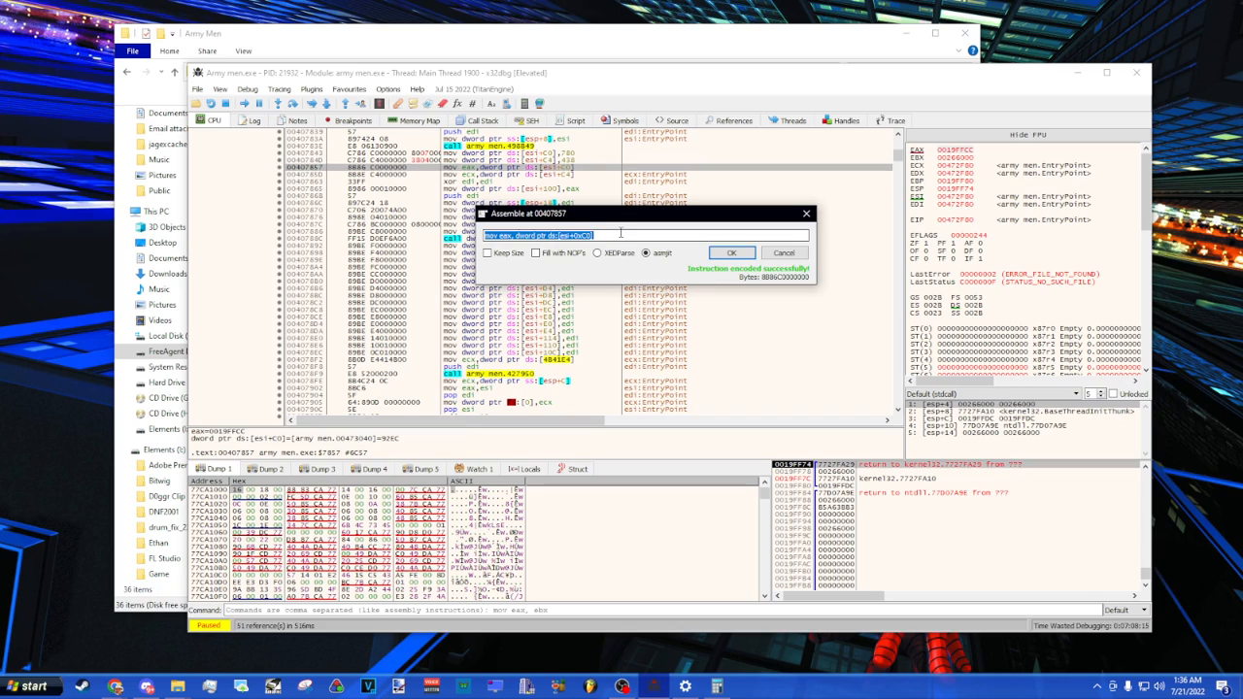
pyautogui.click(731, 253)
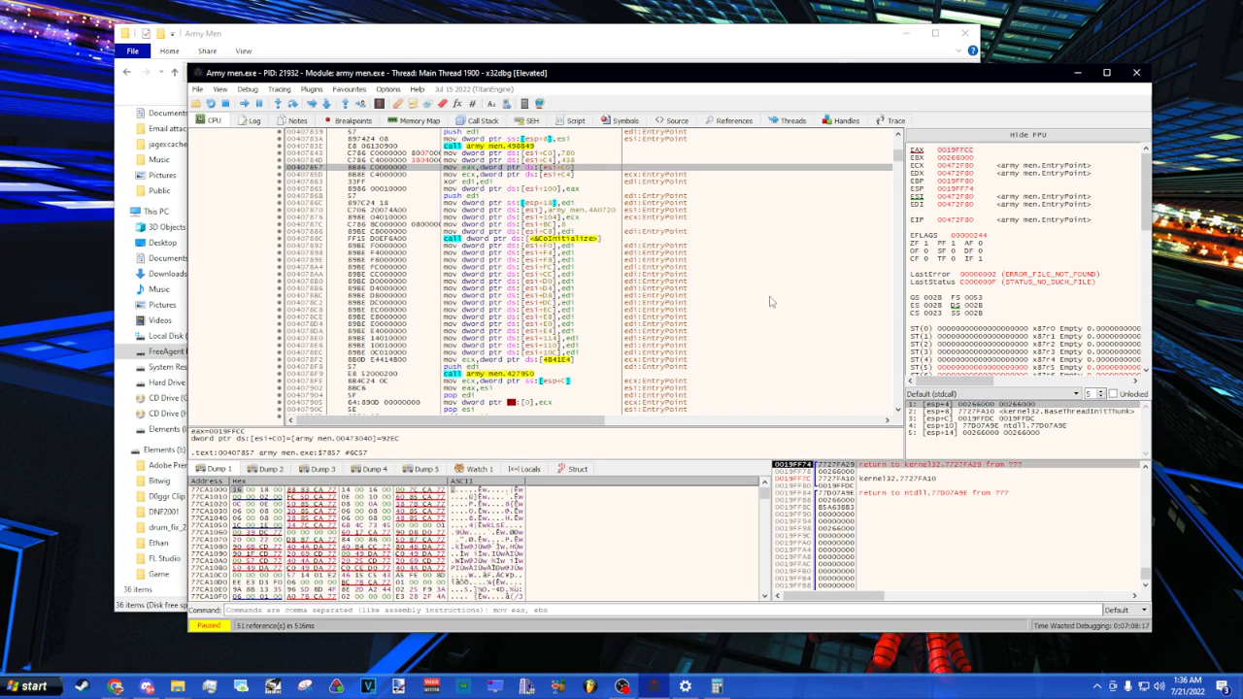
pyautogui.moveTo(641, 155)
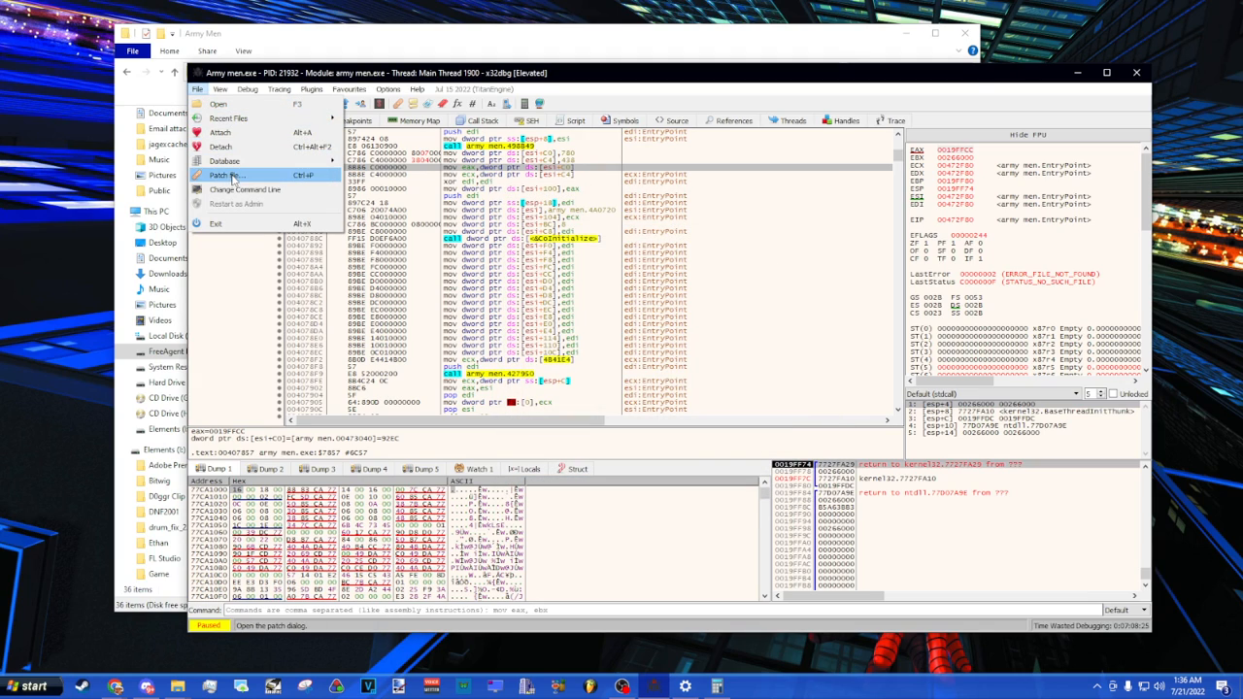
# Step: Write the patches to Army men - Copy.exe, replacing the existing copy
pyautogui.click(225, 175)
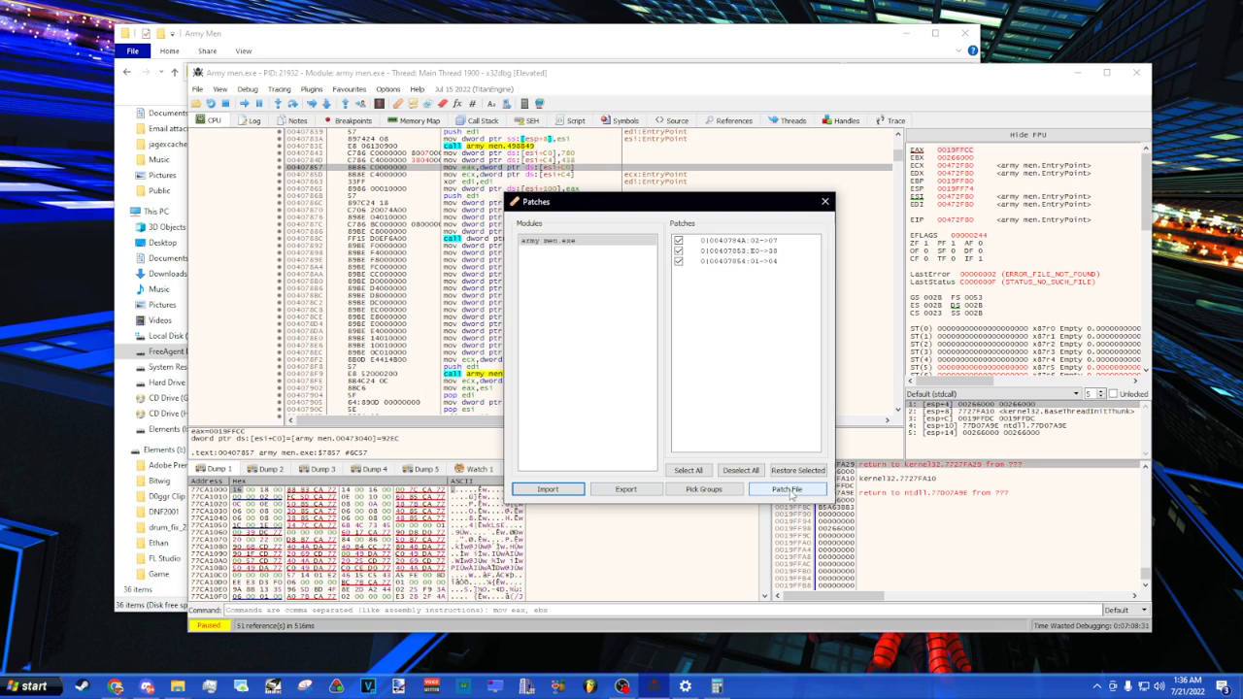
pyautogui.click(787, 489)
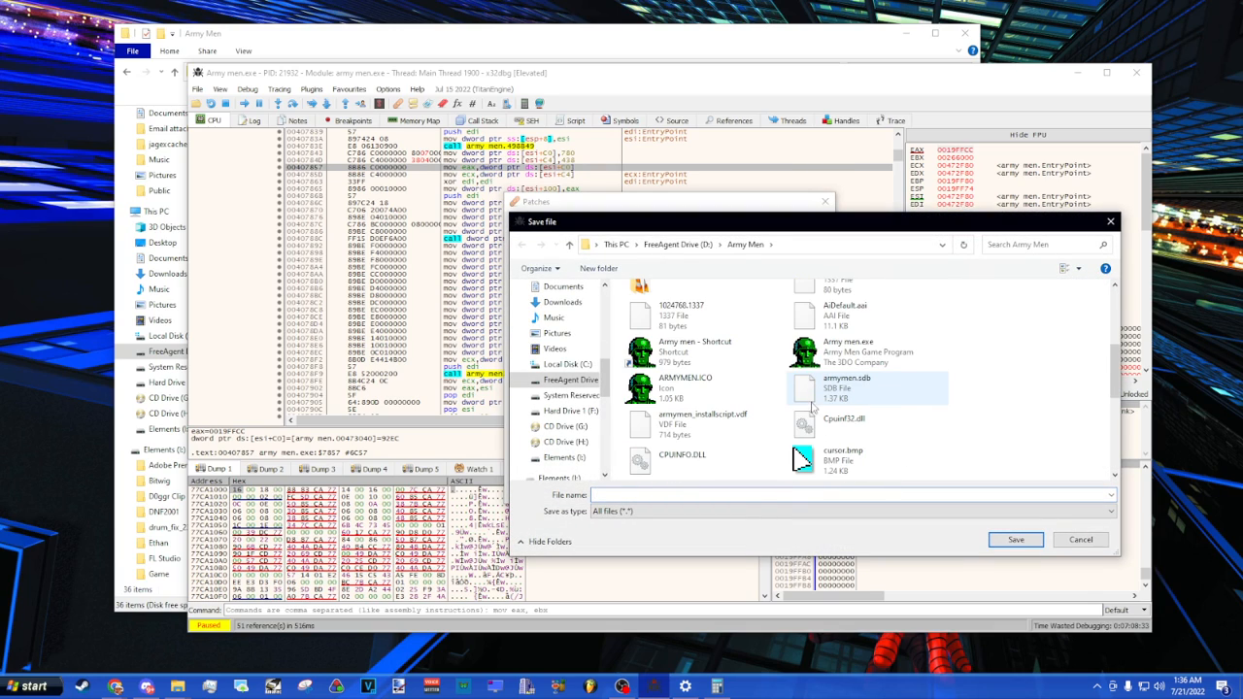
pyautogui.click(851, 346)
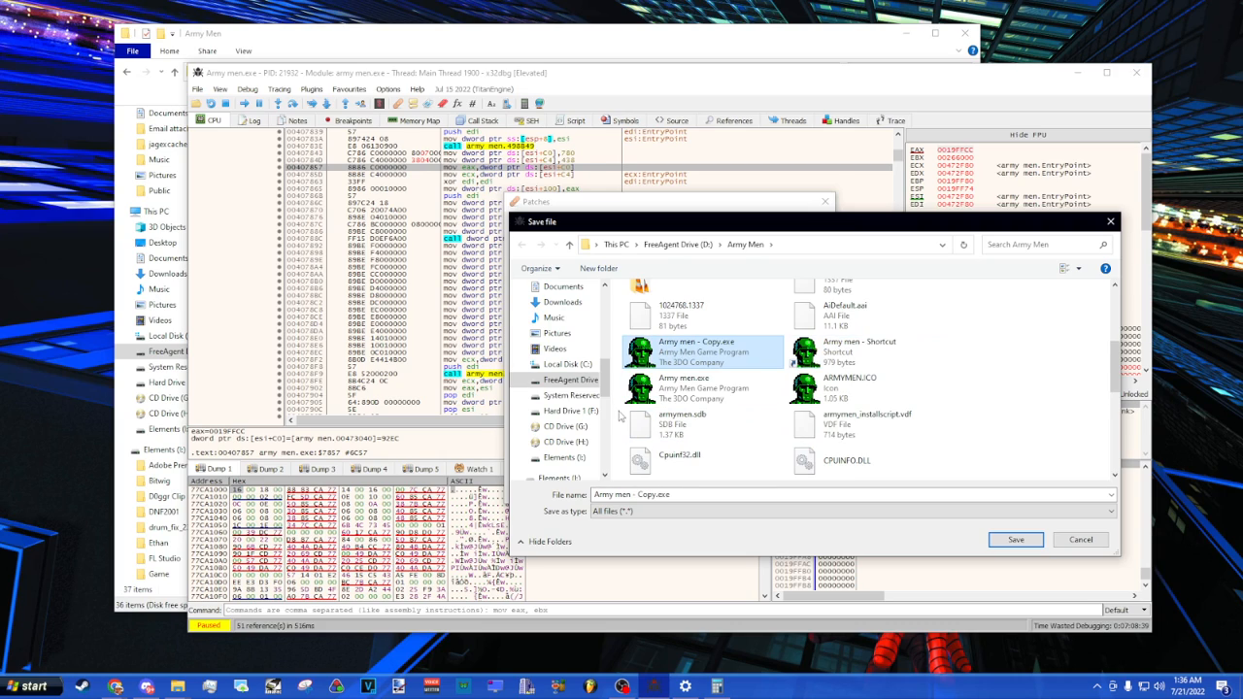
pyautogui.moveTo(734, 367)
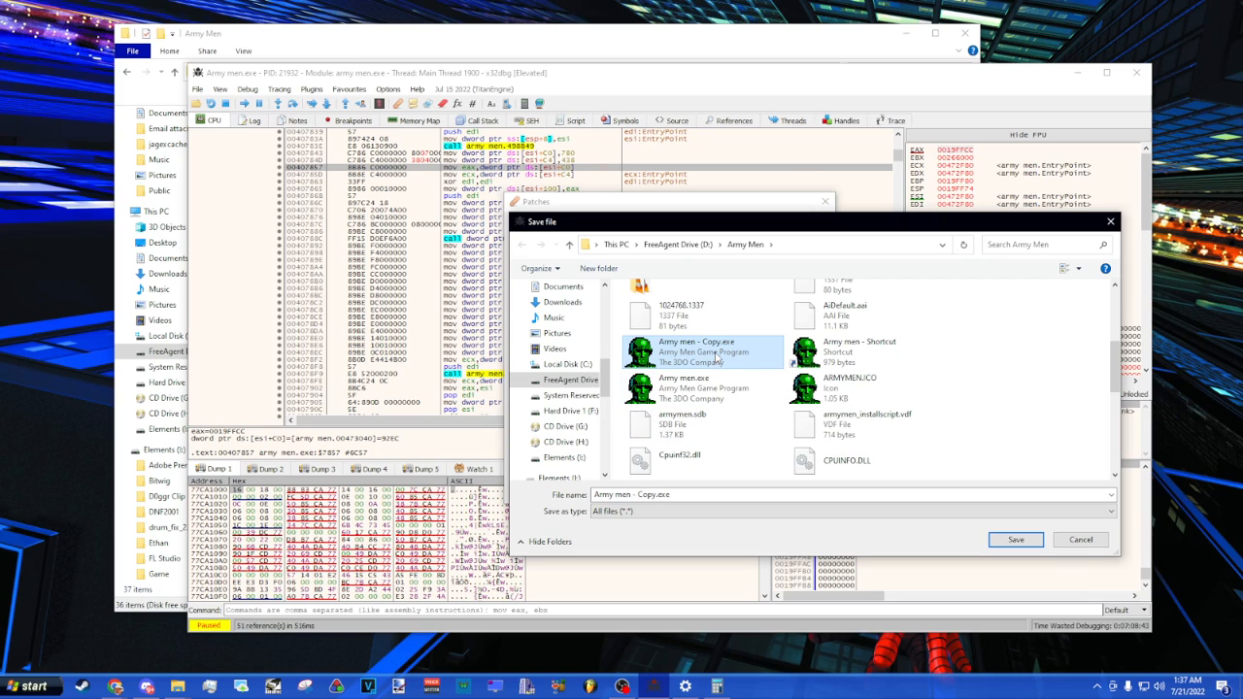
pyautogui.click(1014, 540)
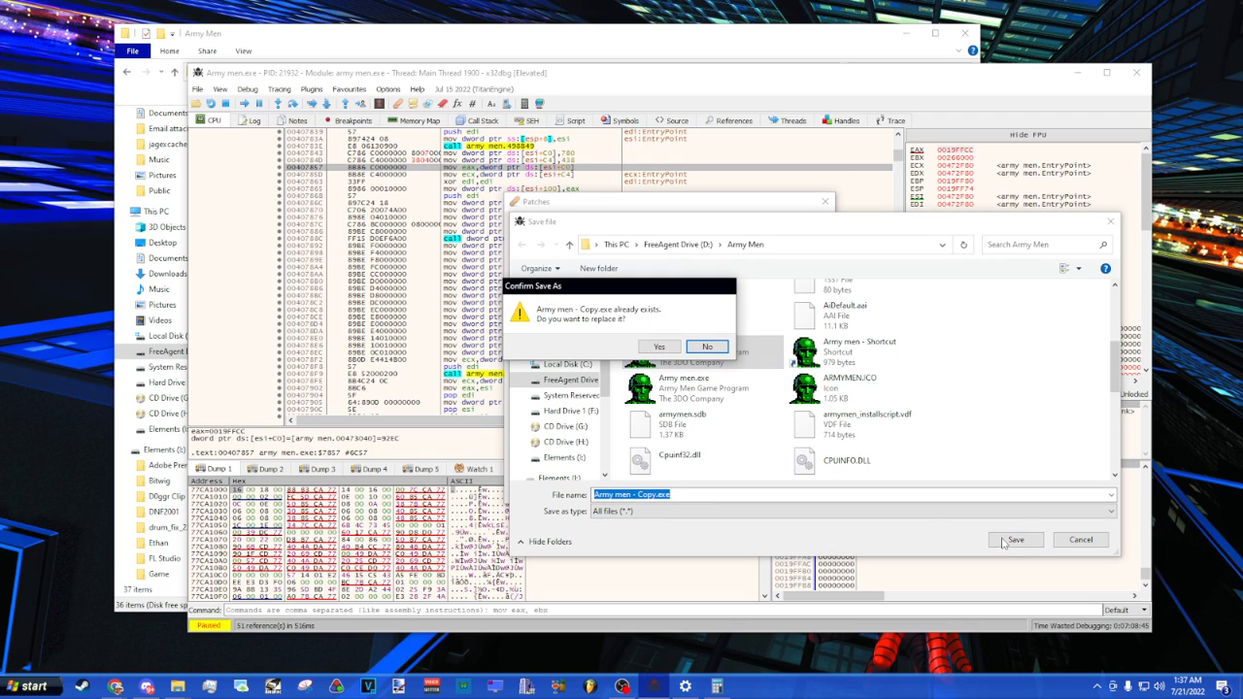
pyautogui.click(660, 345)
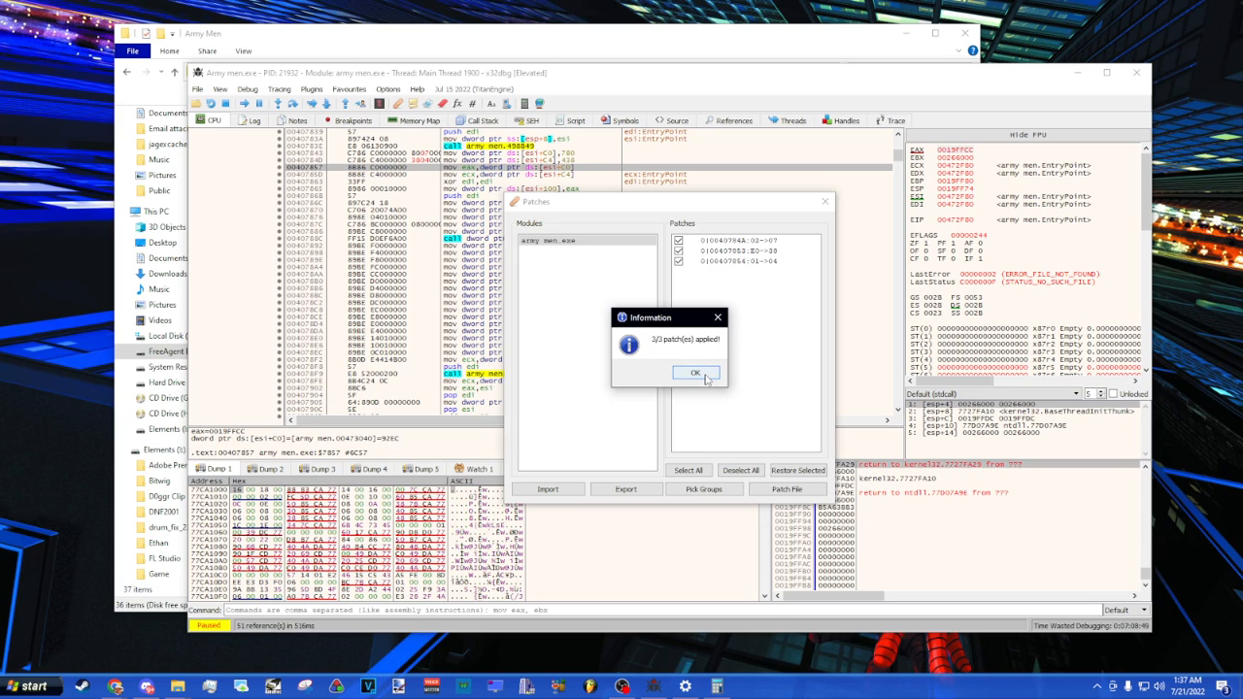
pyautogui.click(695, 373)
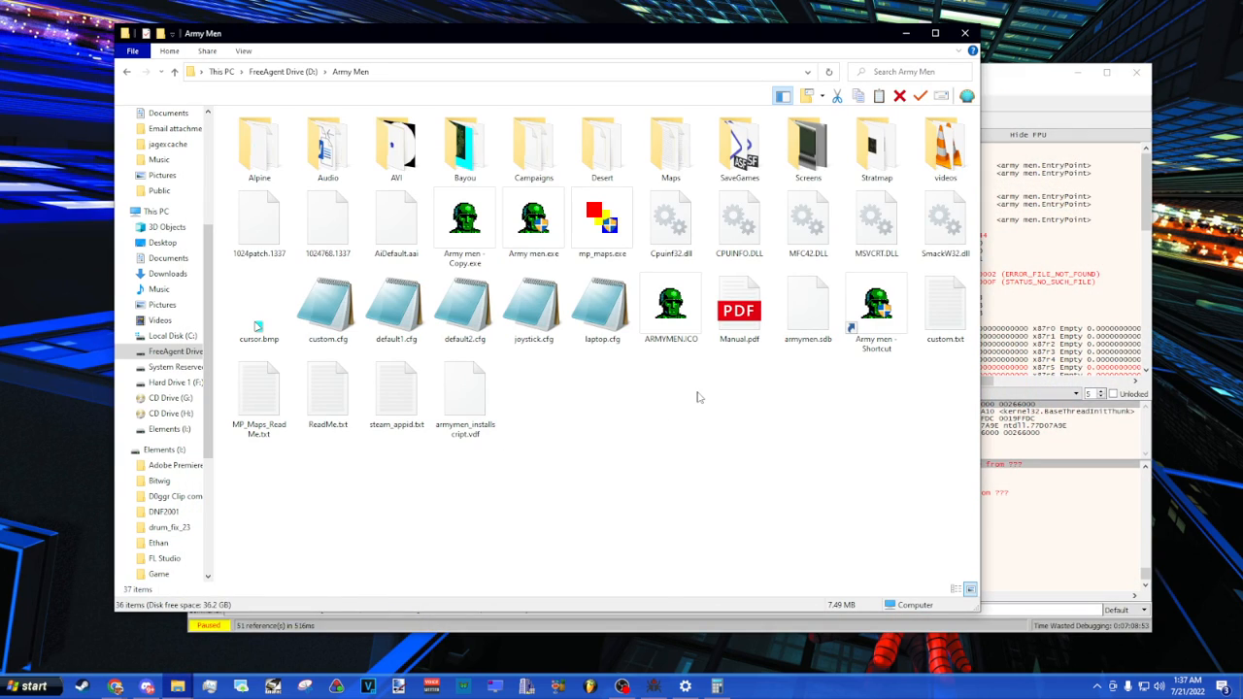
pyautogui.click(464, 217)
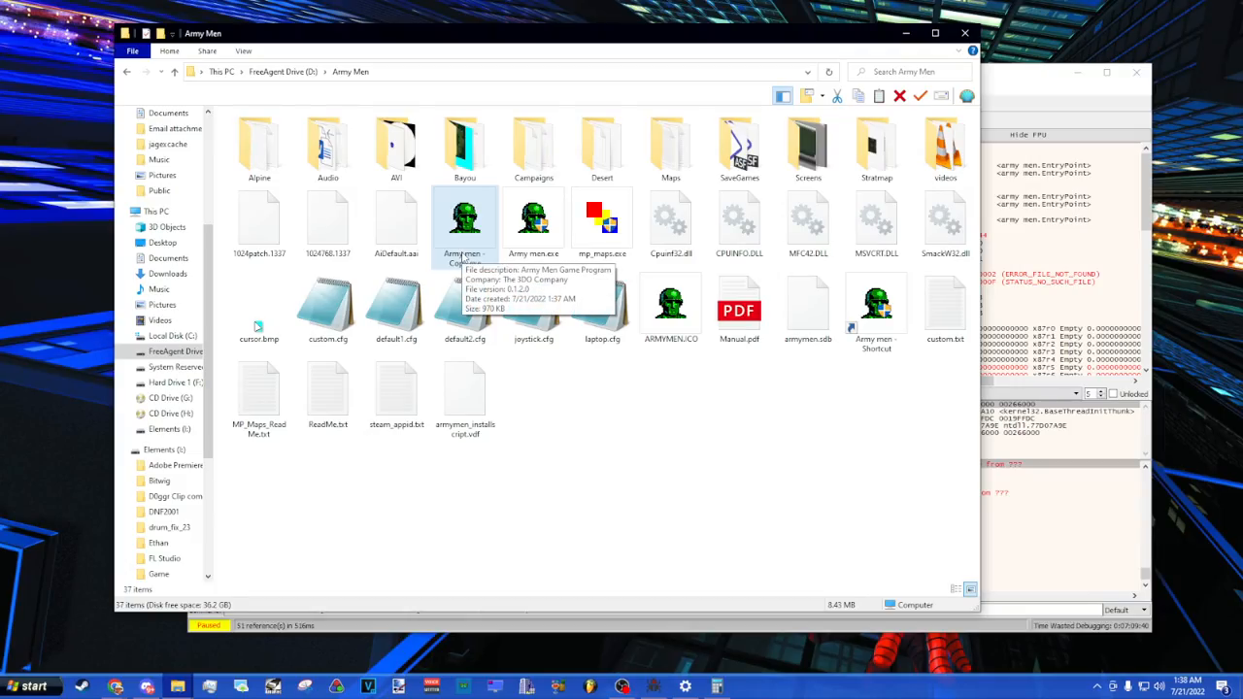
# Step: Create a shortcut to Army men - Copy.exe with -w appended to Target and launch it
pyautogui.rightClick(464, 218)
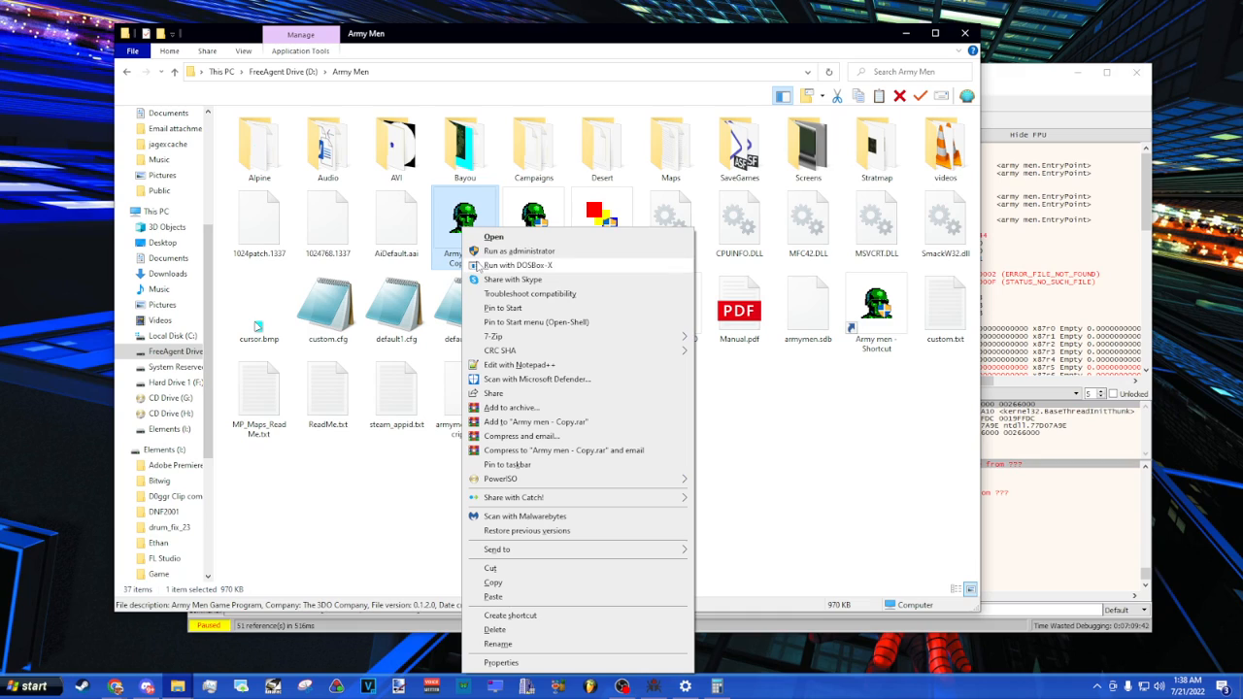
pyautogui.moveTo(521, 568)
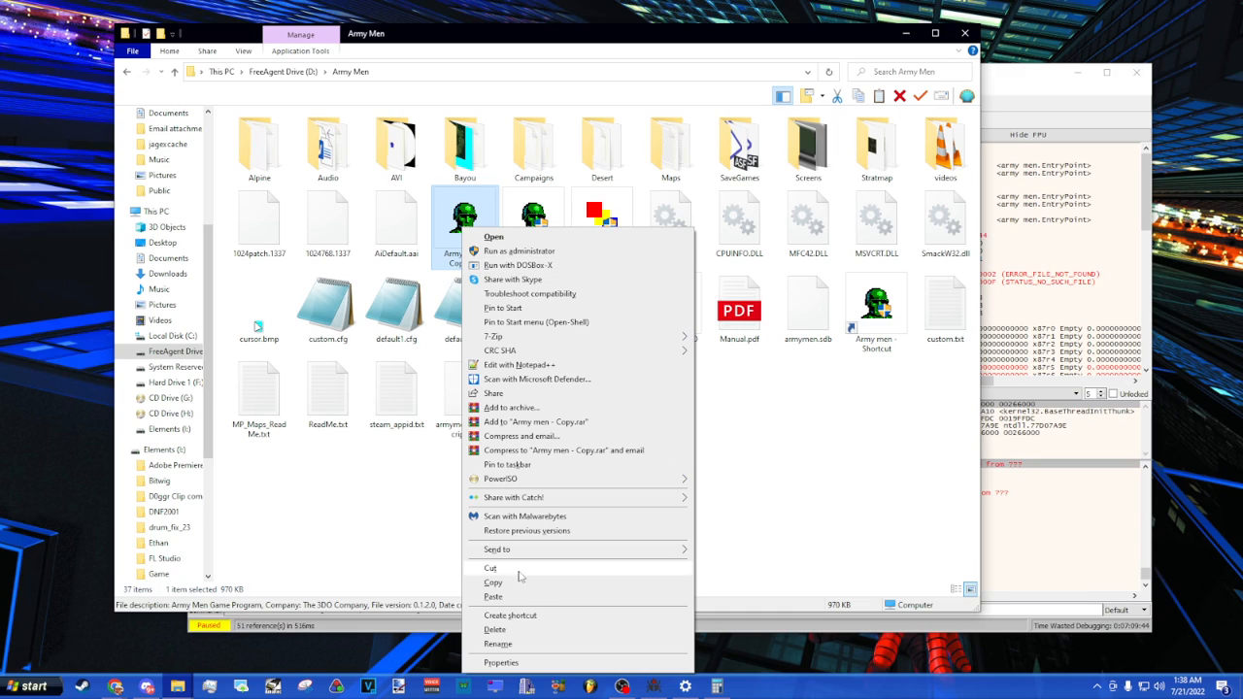
pyautogui.click(494, 596)
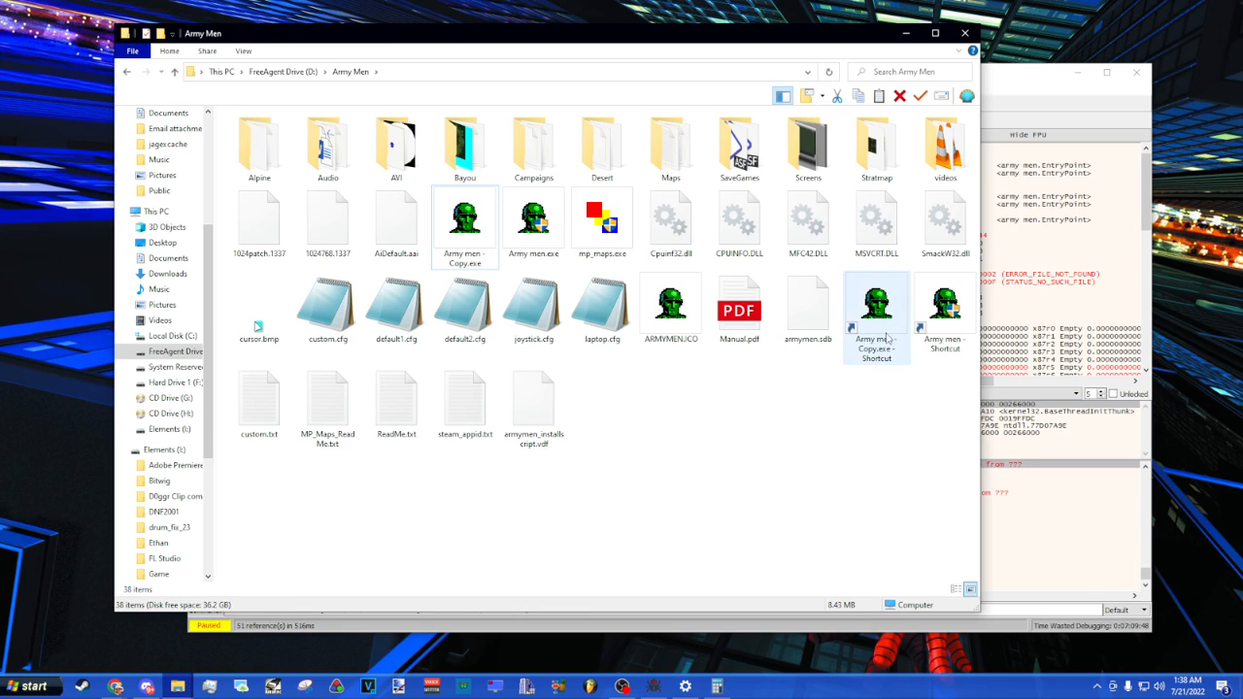
pyautogui.click(876, 301)
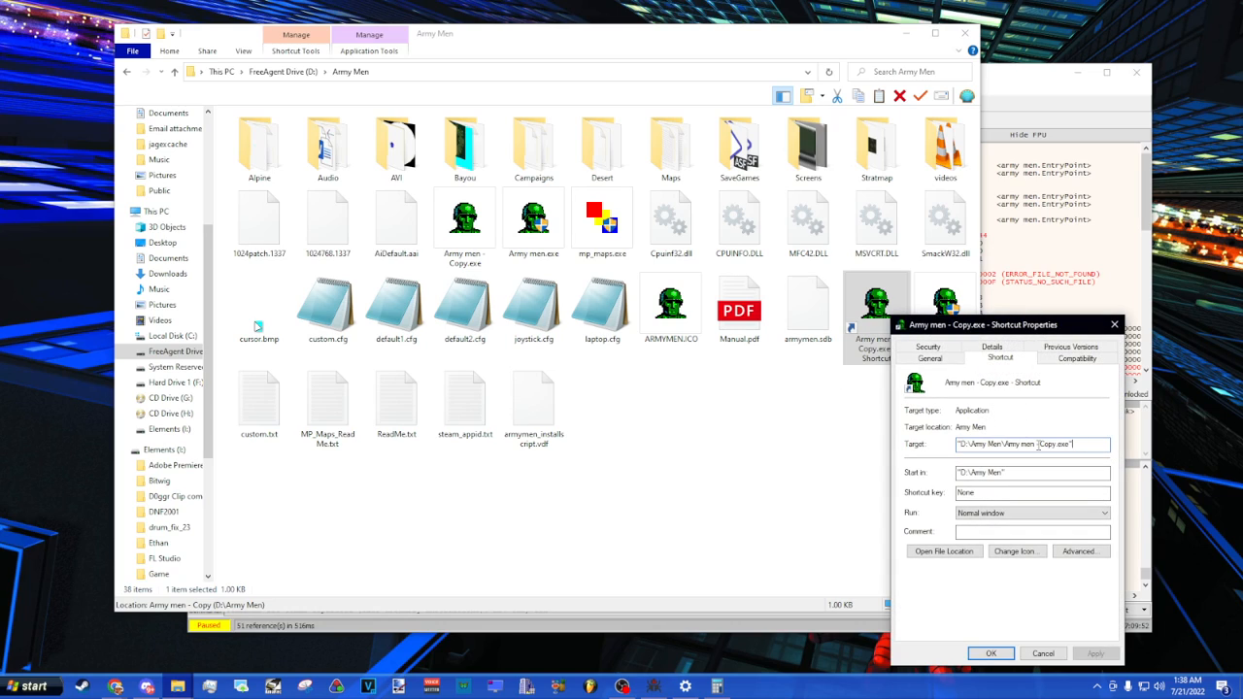
pyautogui.write('w')
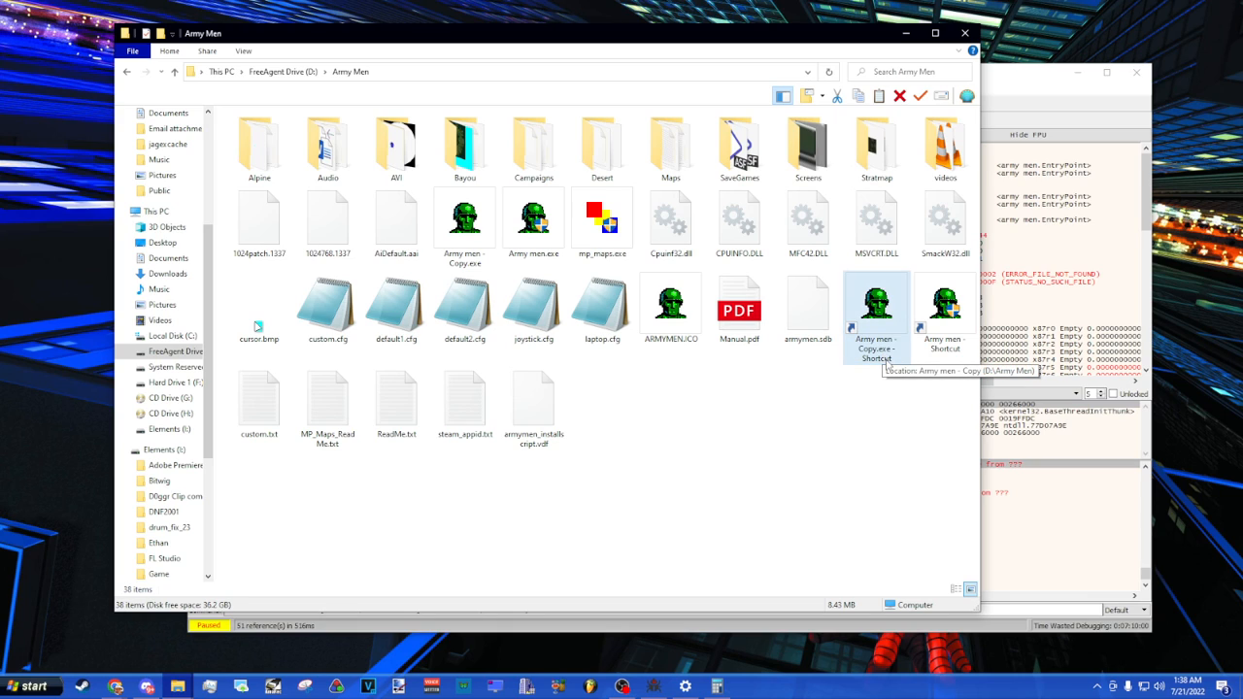
pyautogui.doubleClick(874, 301)
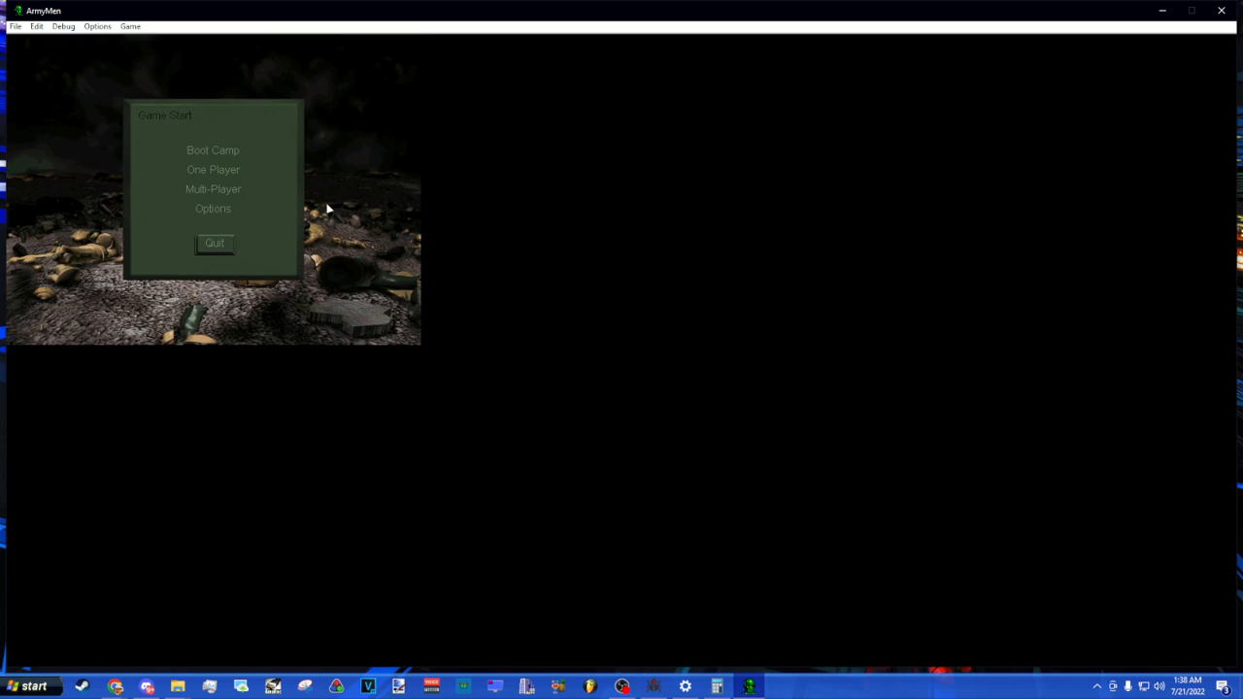
# Step: Start a One Player game using the first callsign profile
pyautogui.click(214, 169)
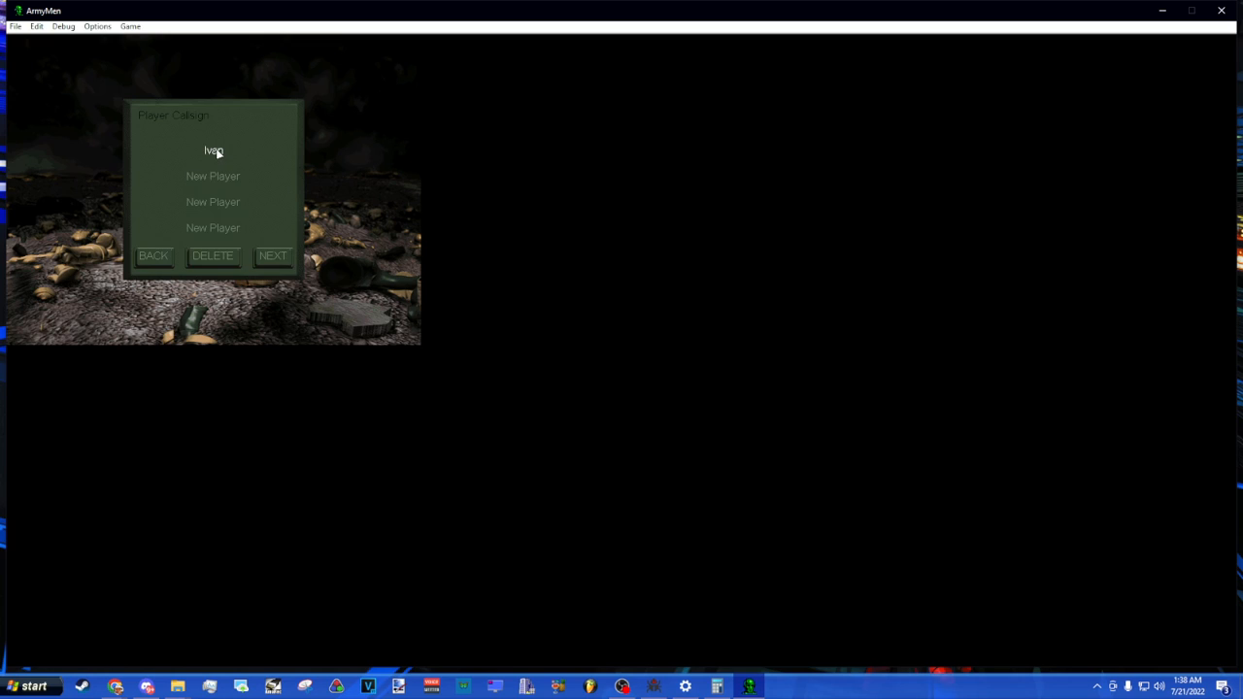
pyautogui.click(272, 257)
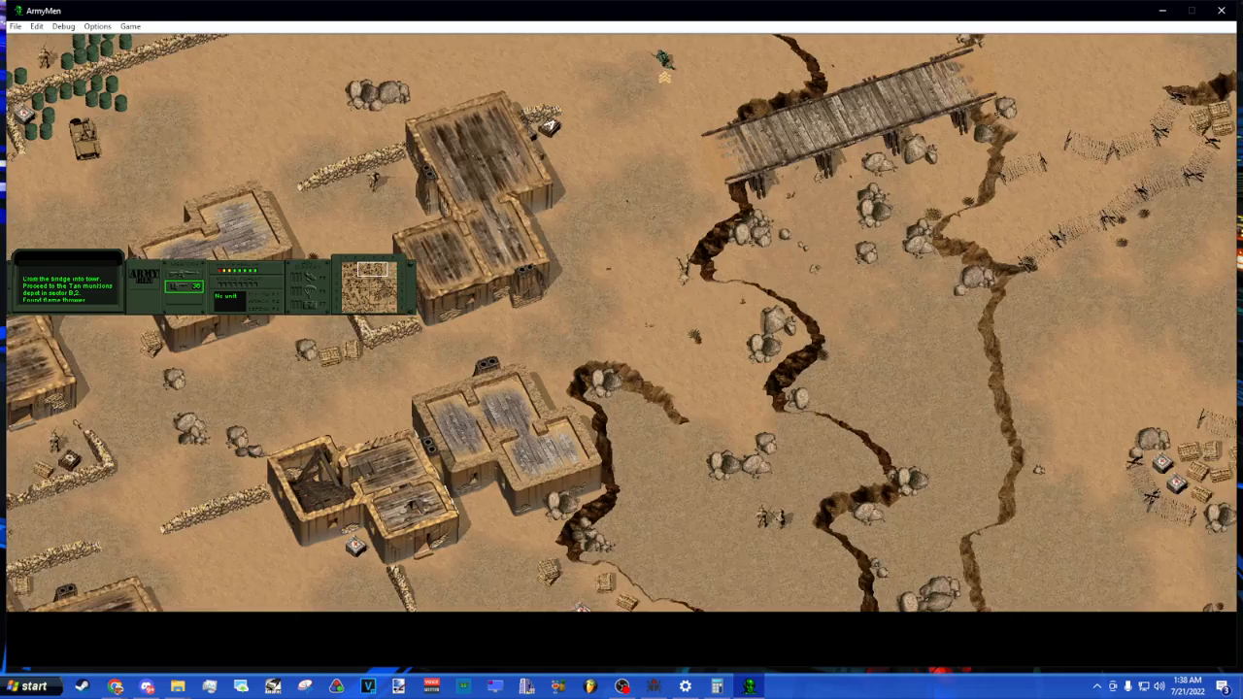
# Step: Scroll the battlefield to reveal the village buildings and supply crates in widescreen
pyautogui.scroll(-3)
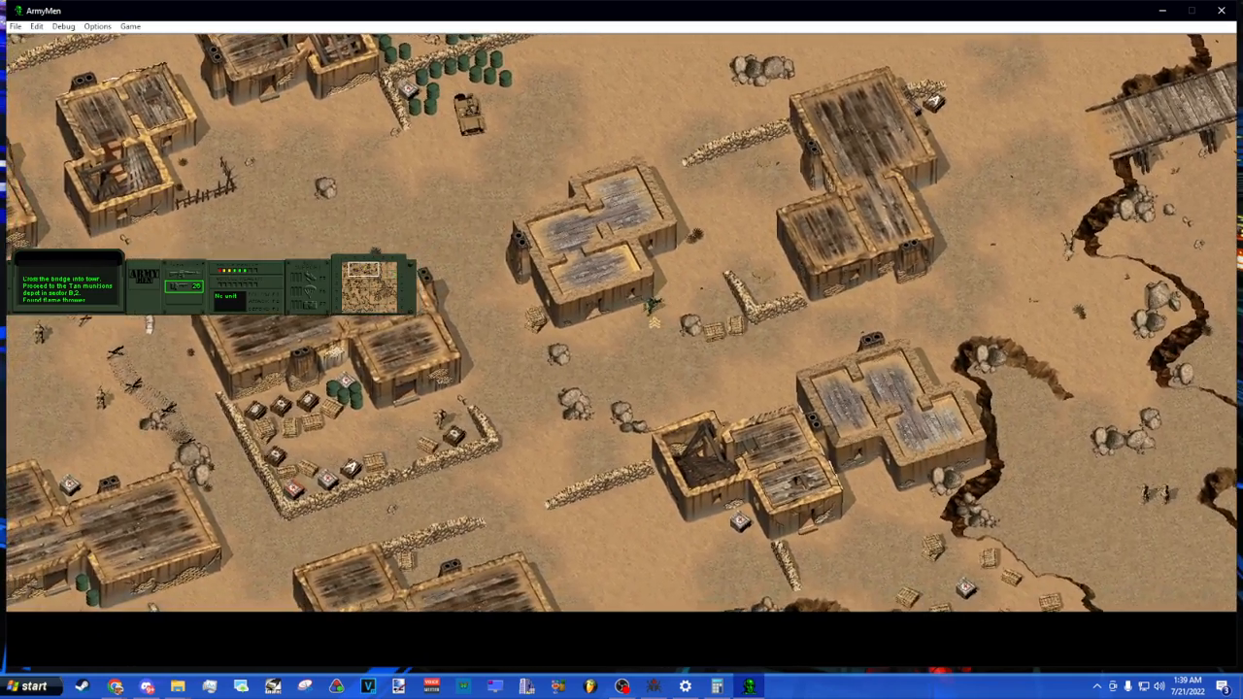
pyautogui.scroll(-3)
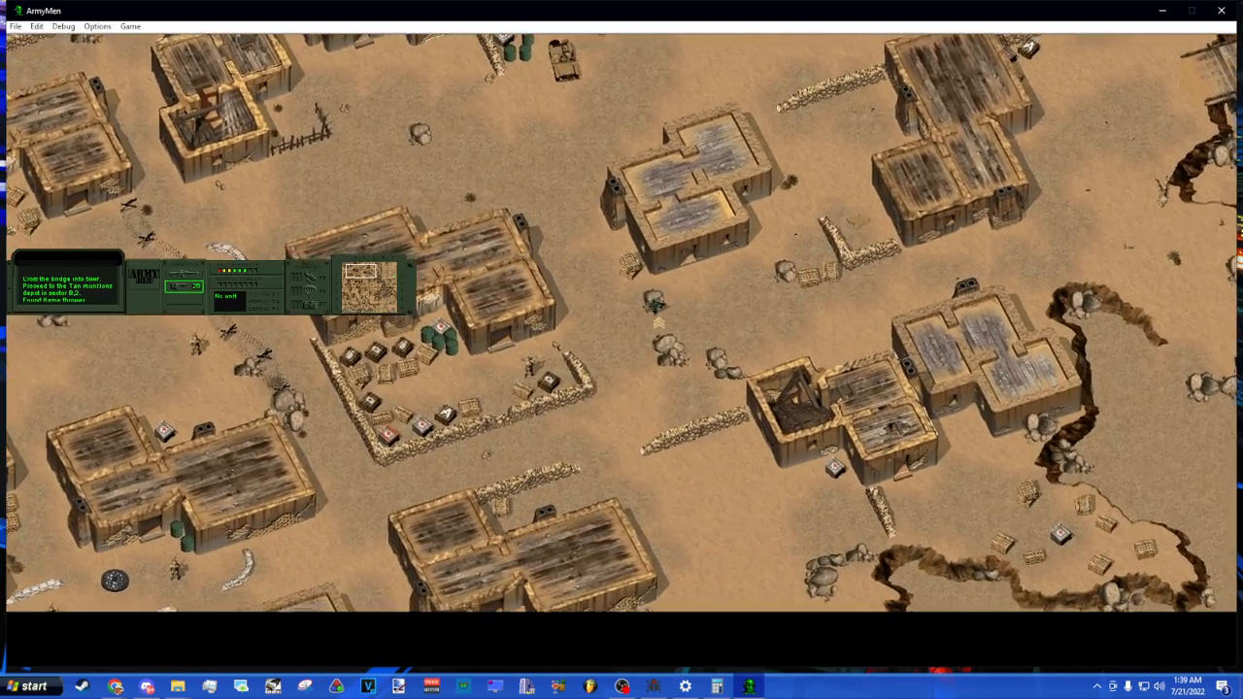